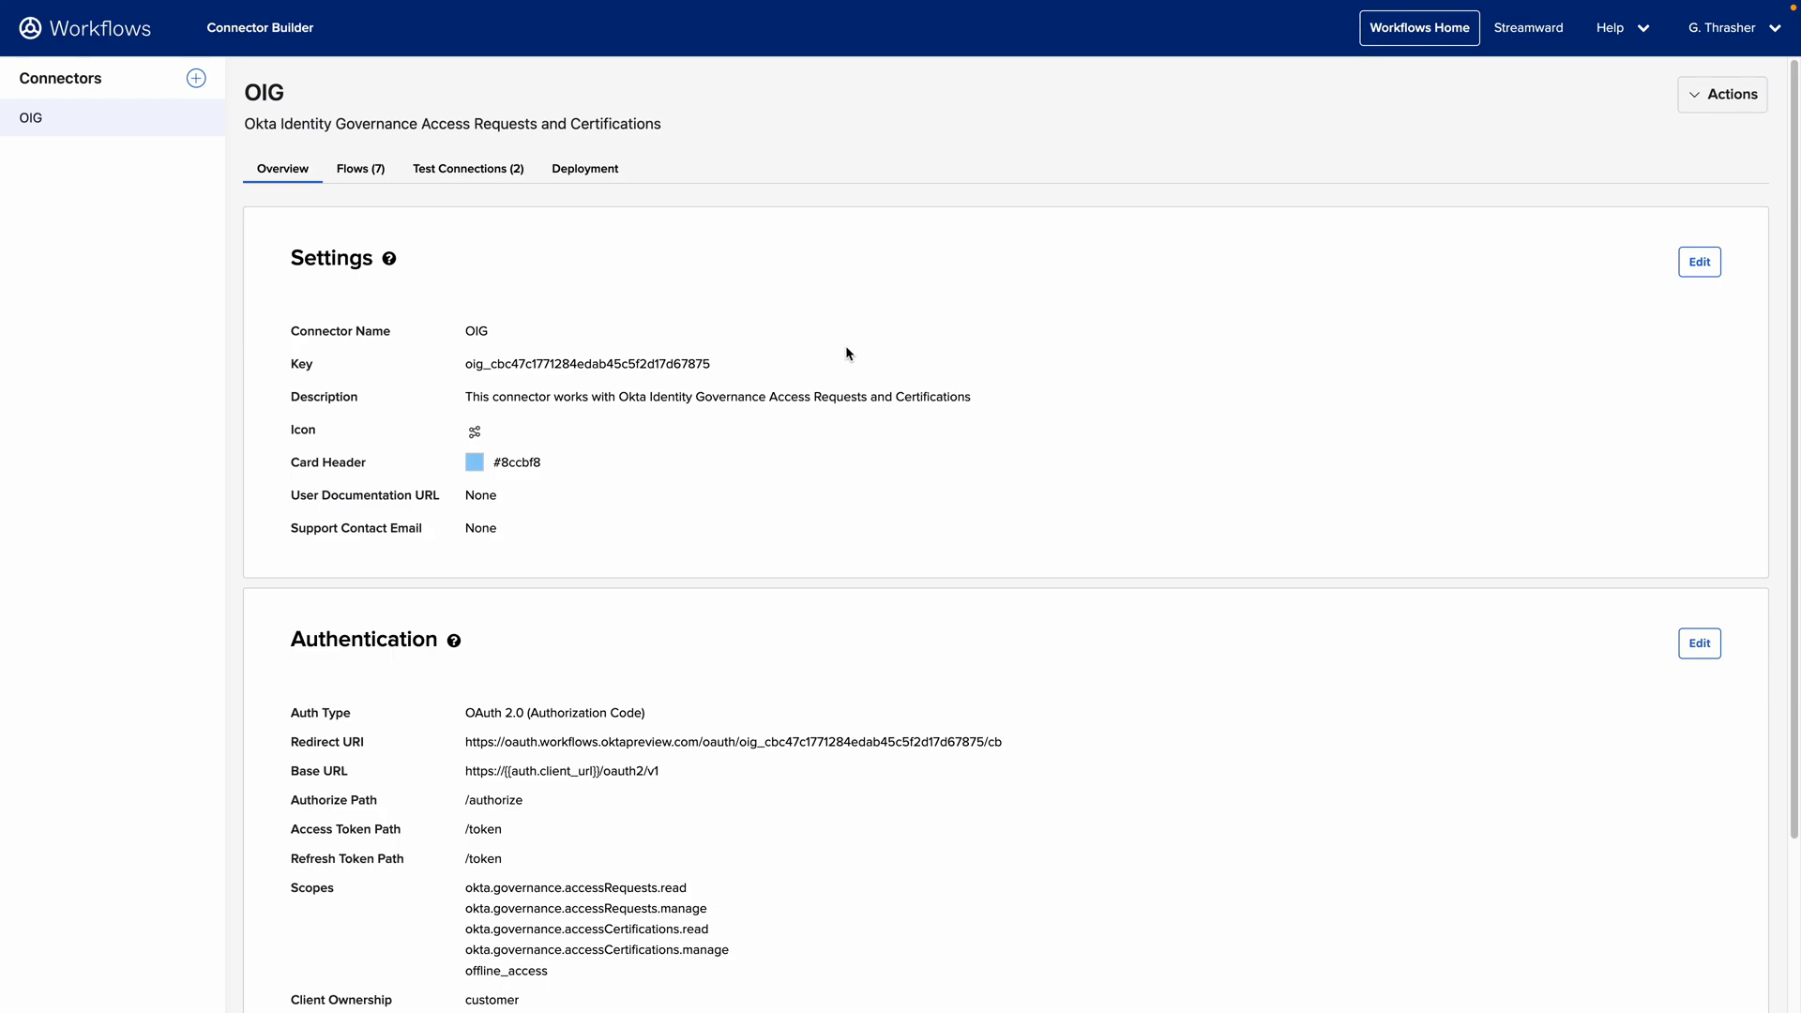
mouse_move(799, 358)
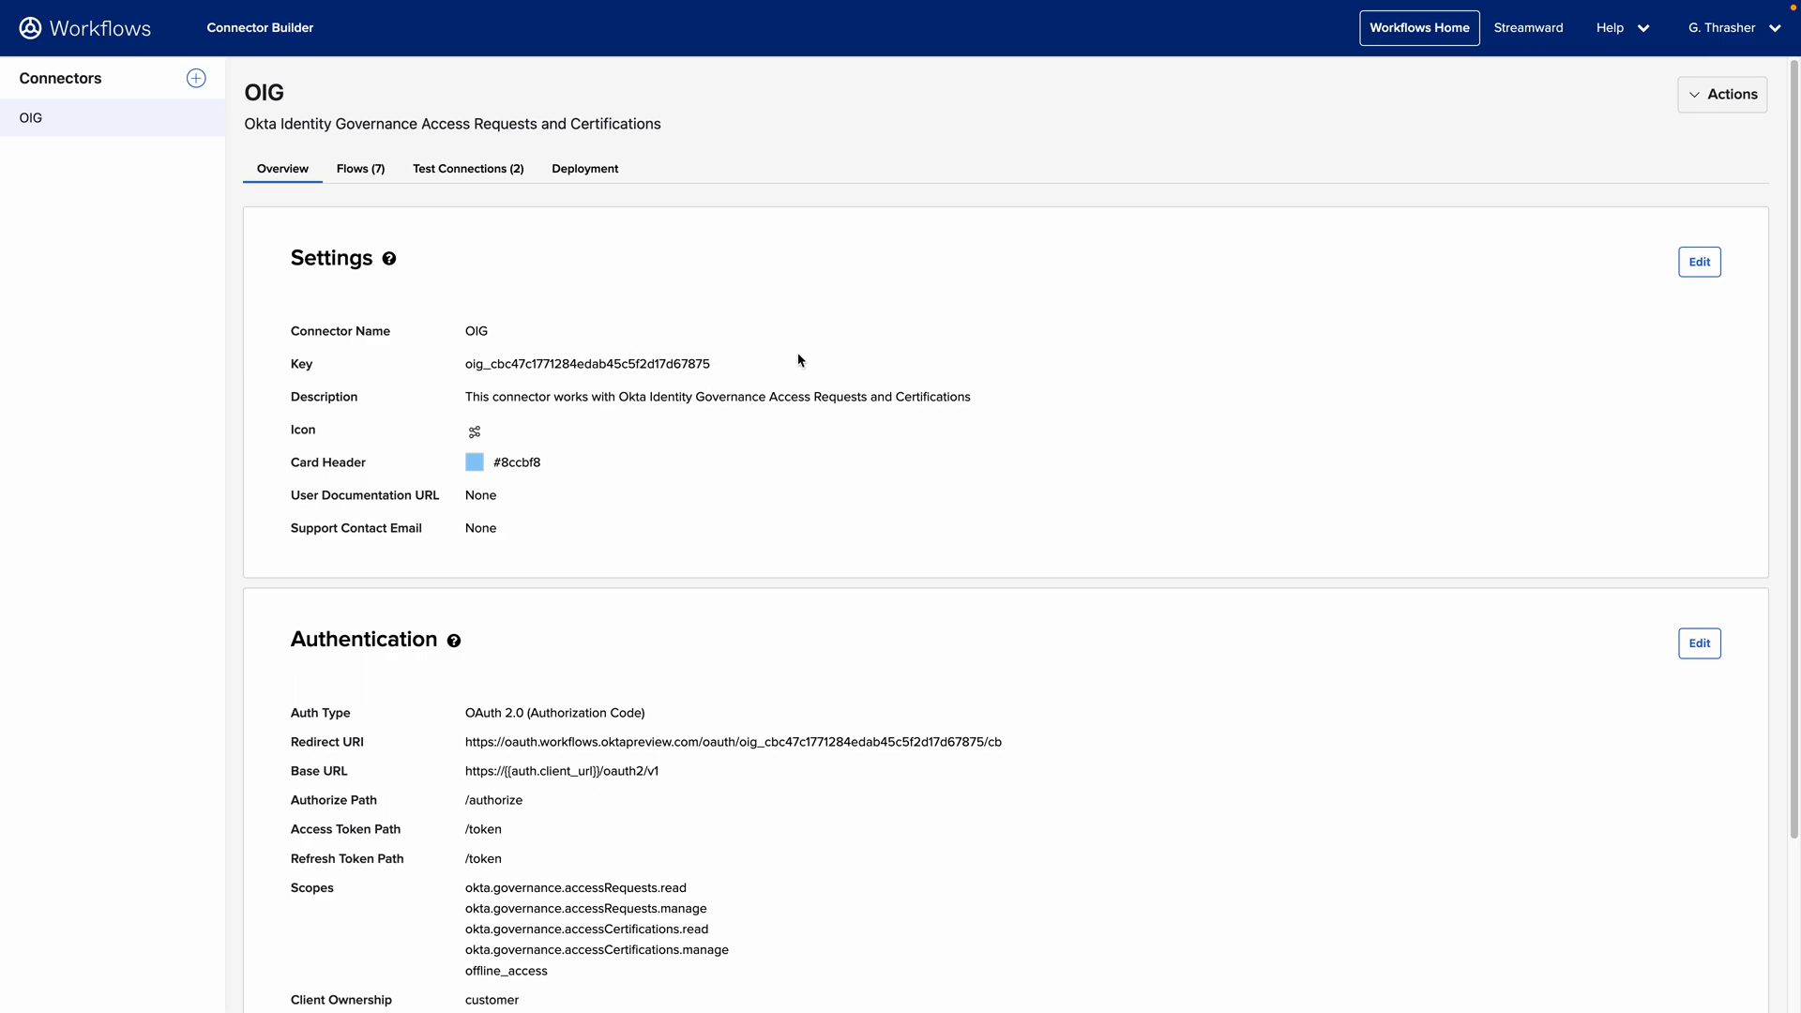
Step: Review the OIG connector overview, then open the httpHelper helper flow from the flow list
scroll("down", 3)
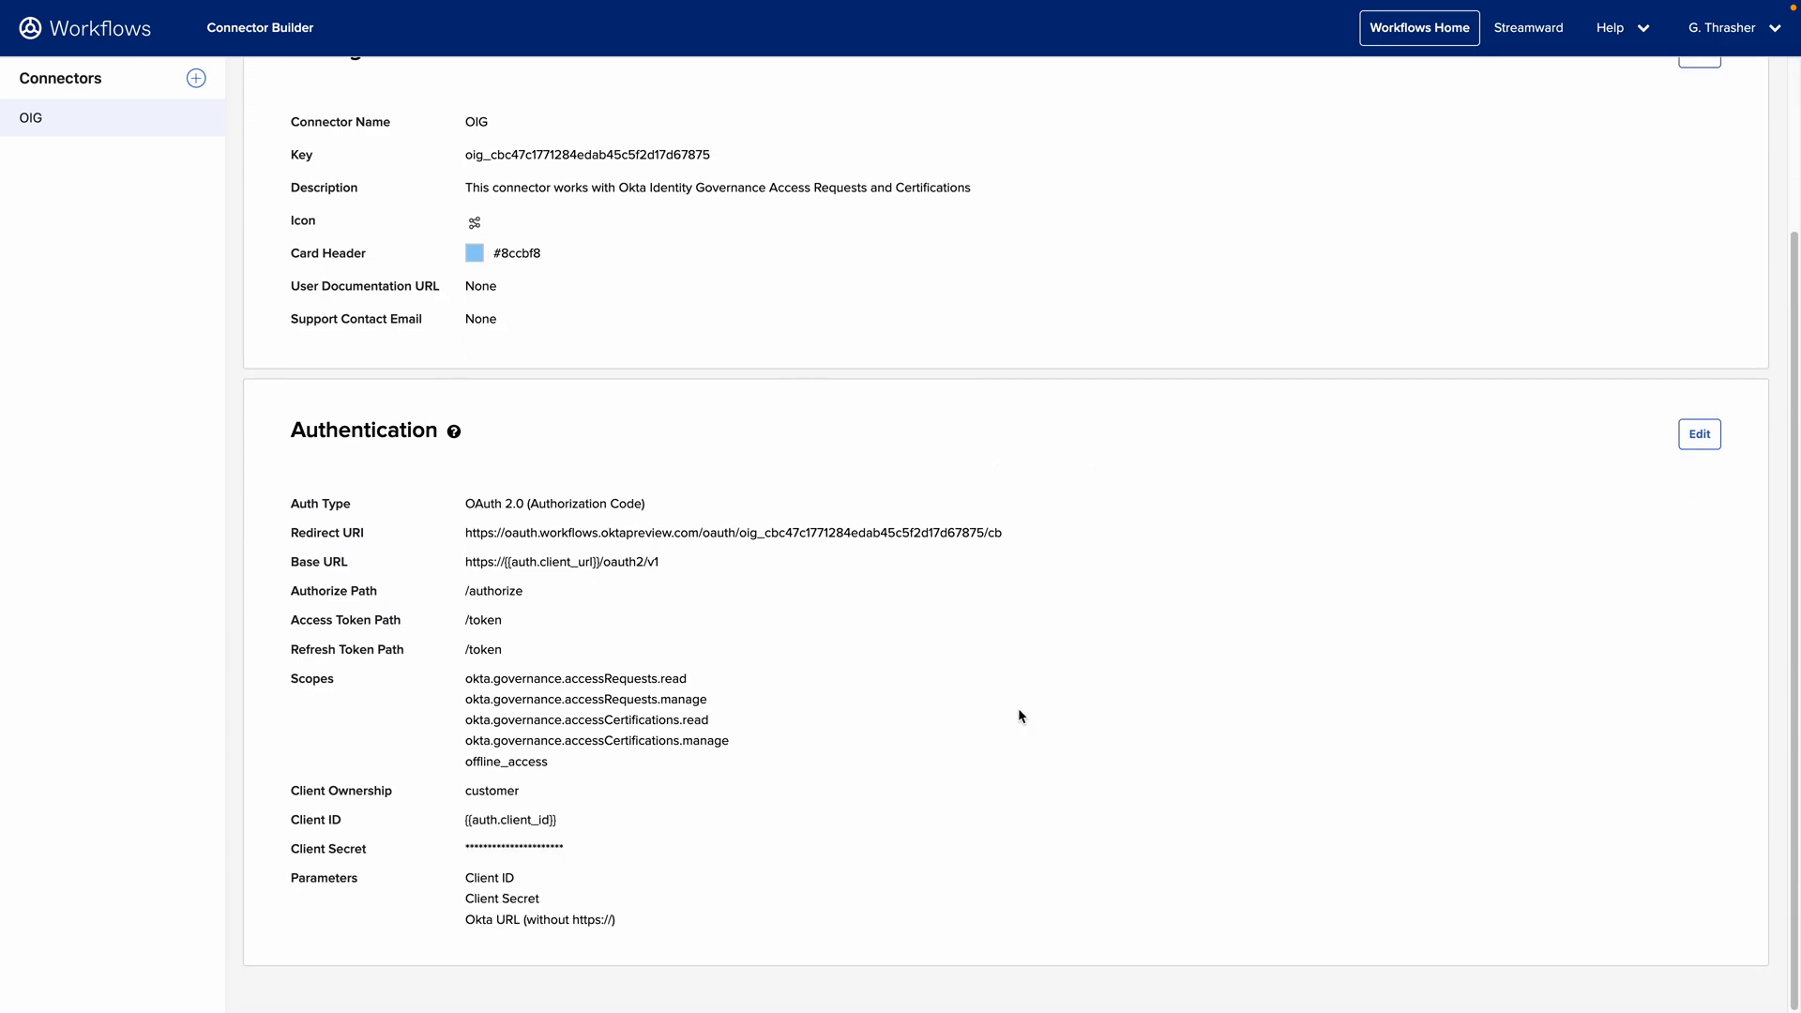
mouse_move(1081, 687)
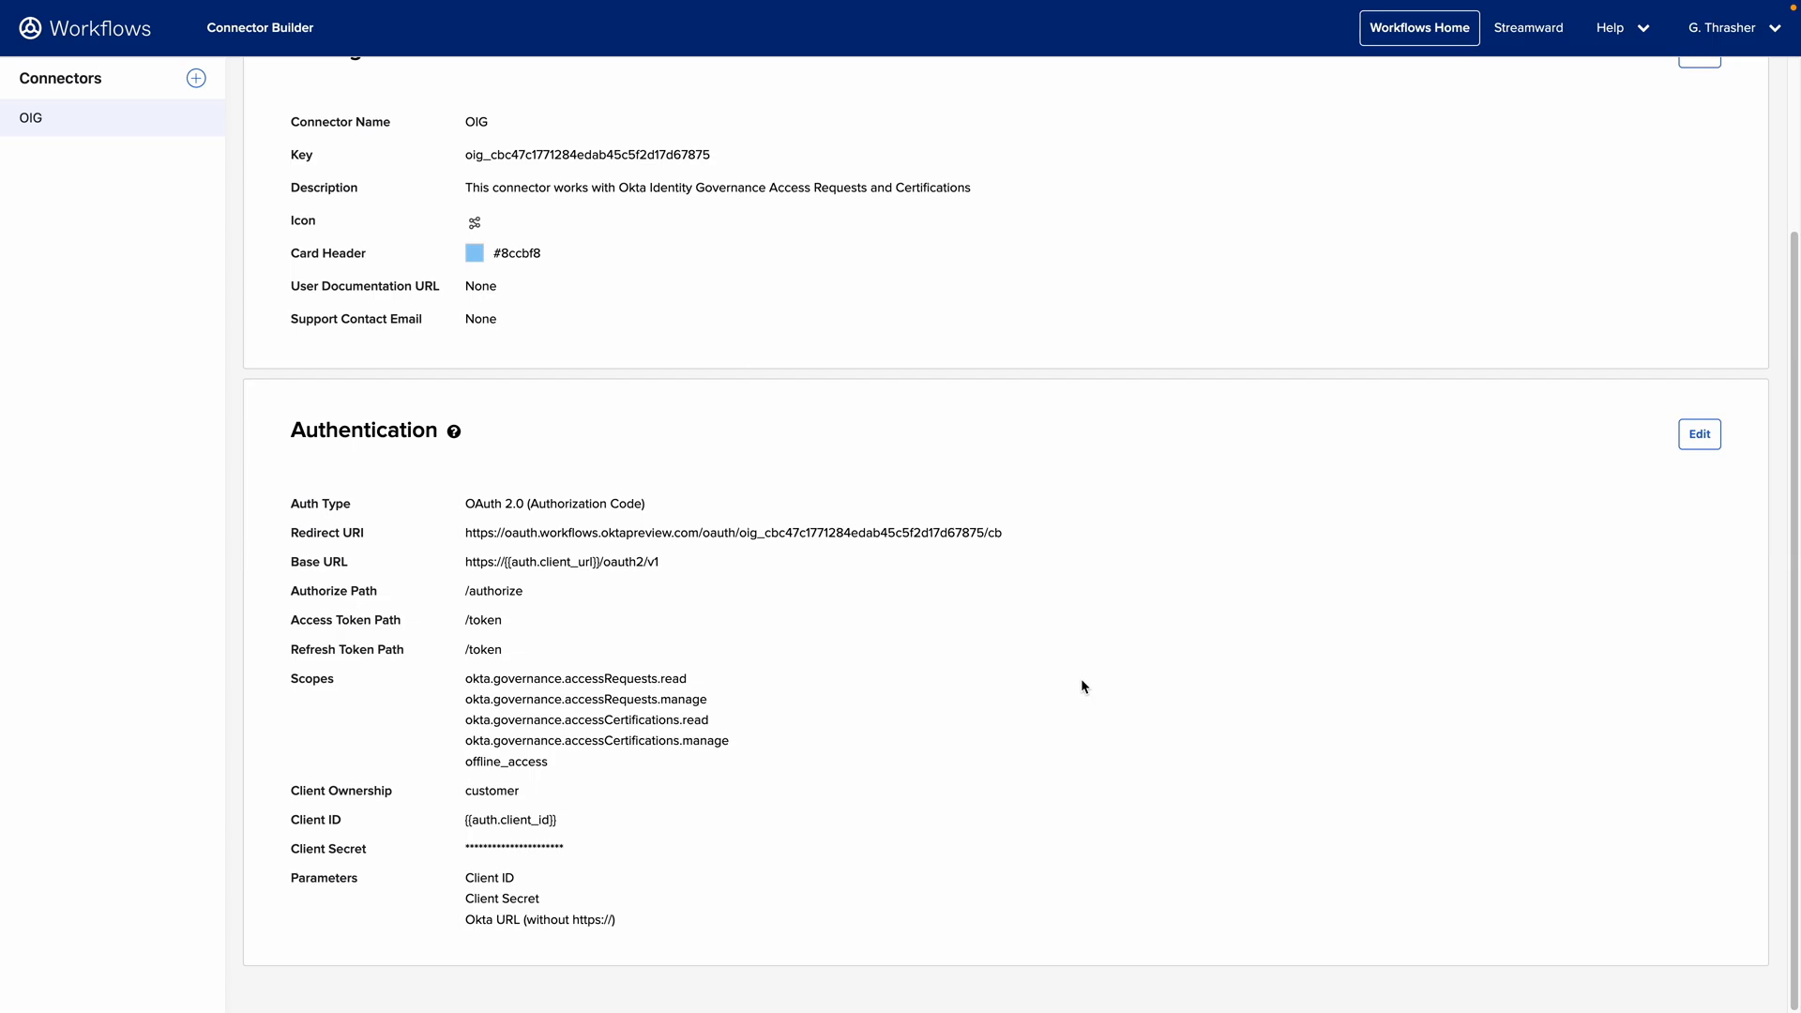
mouse_move(533, 502)
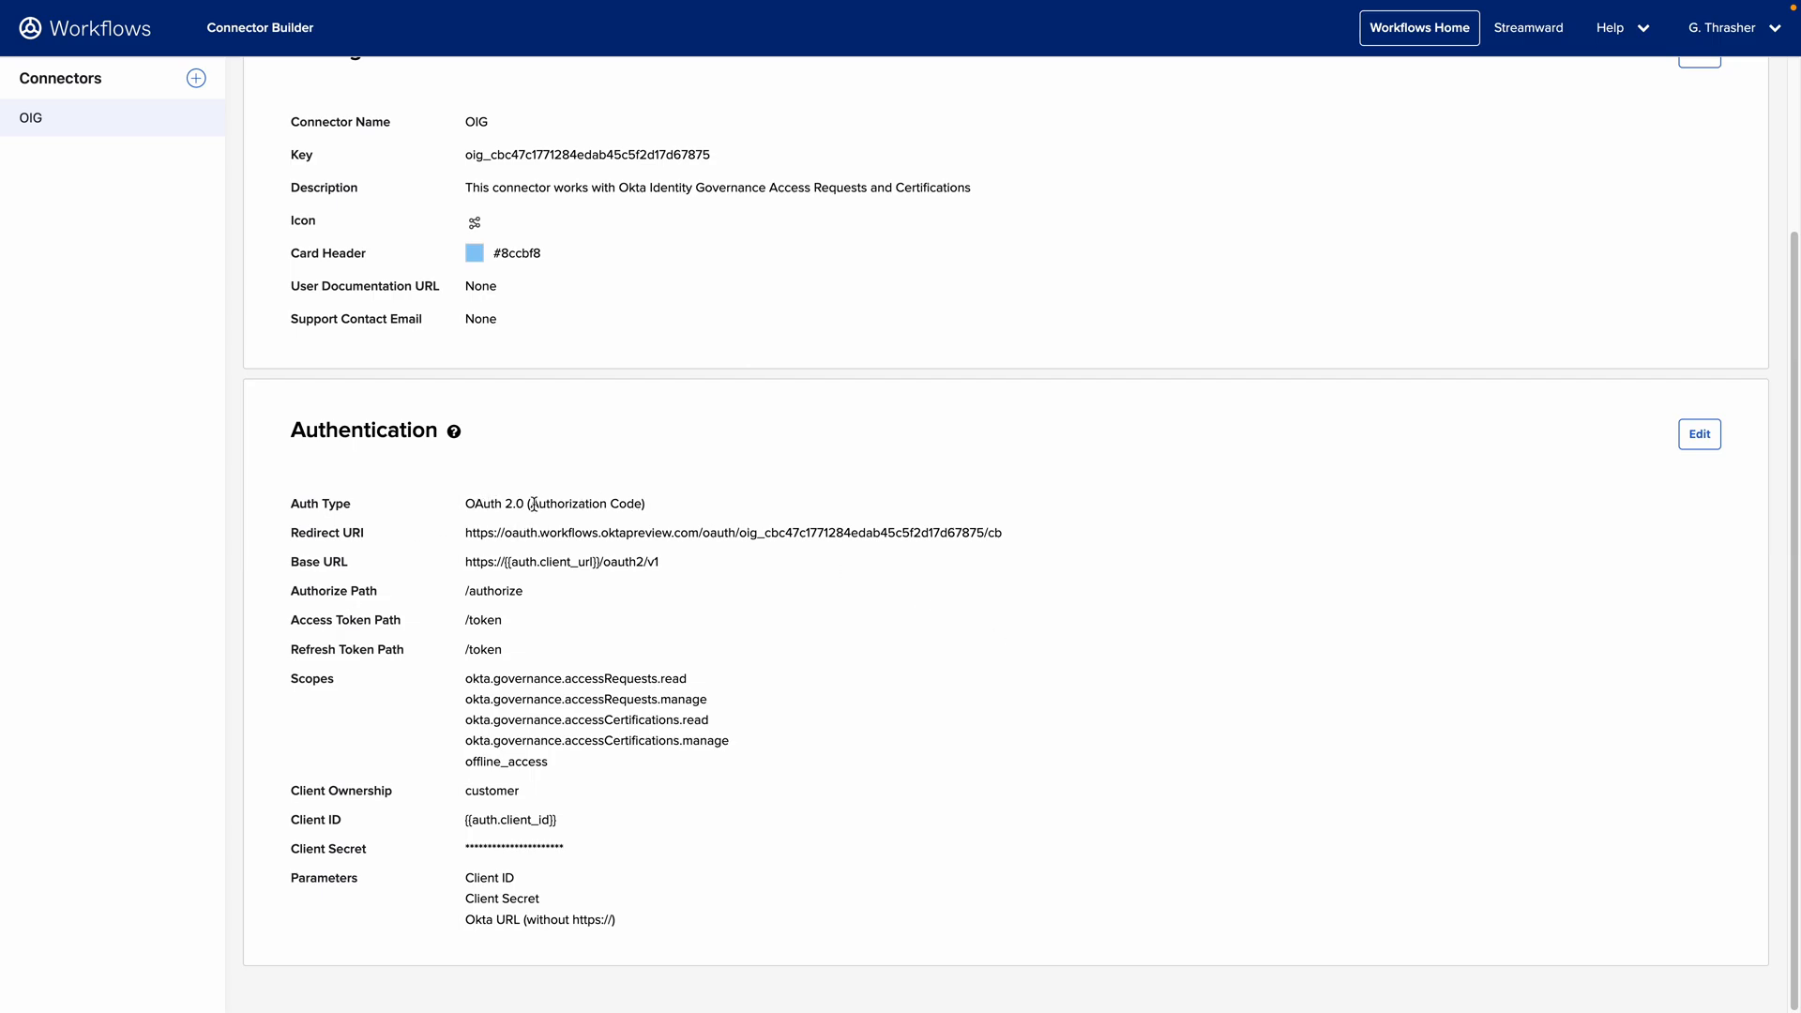
scroll("up", 3)
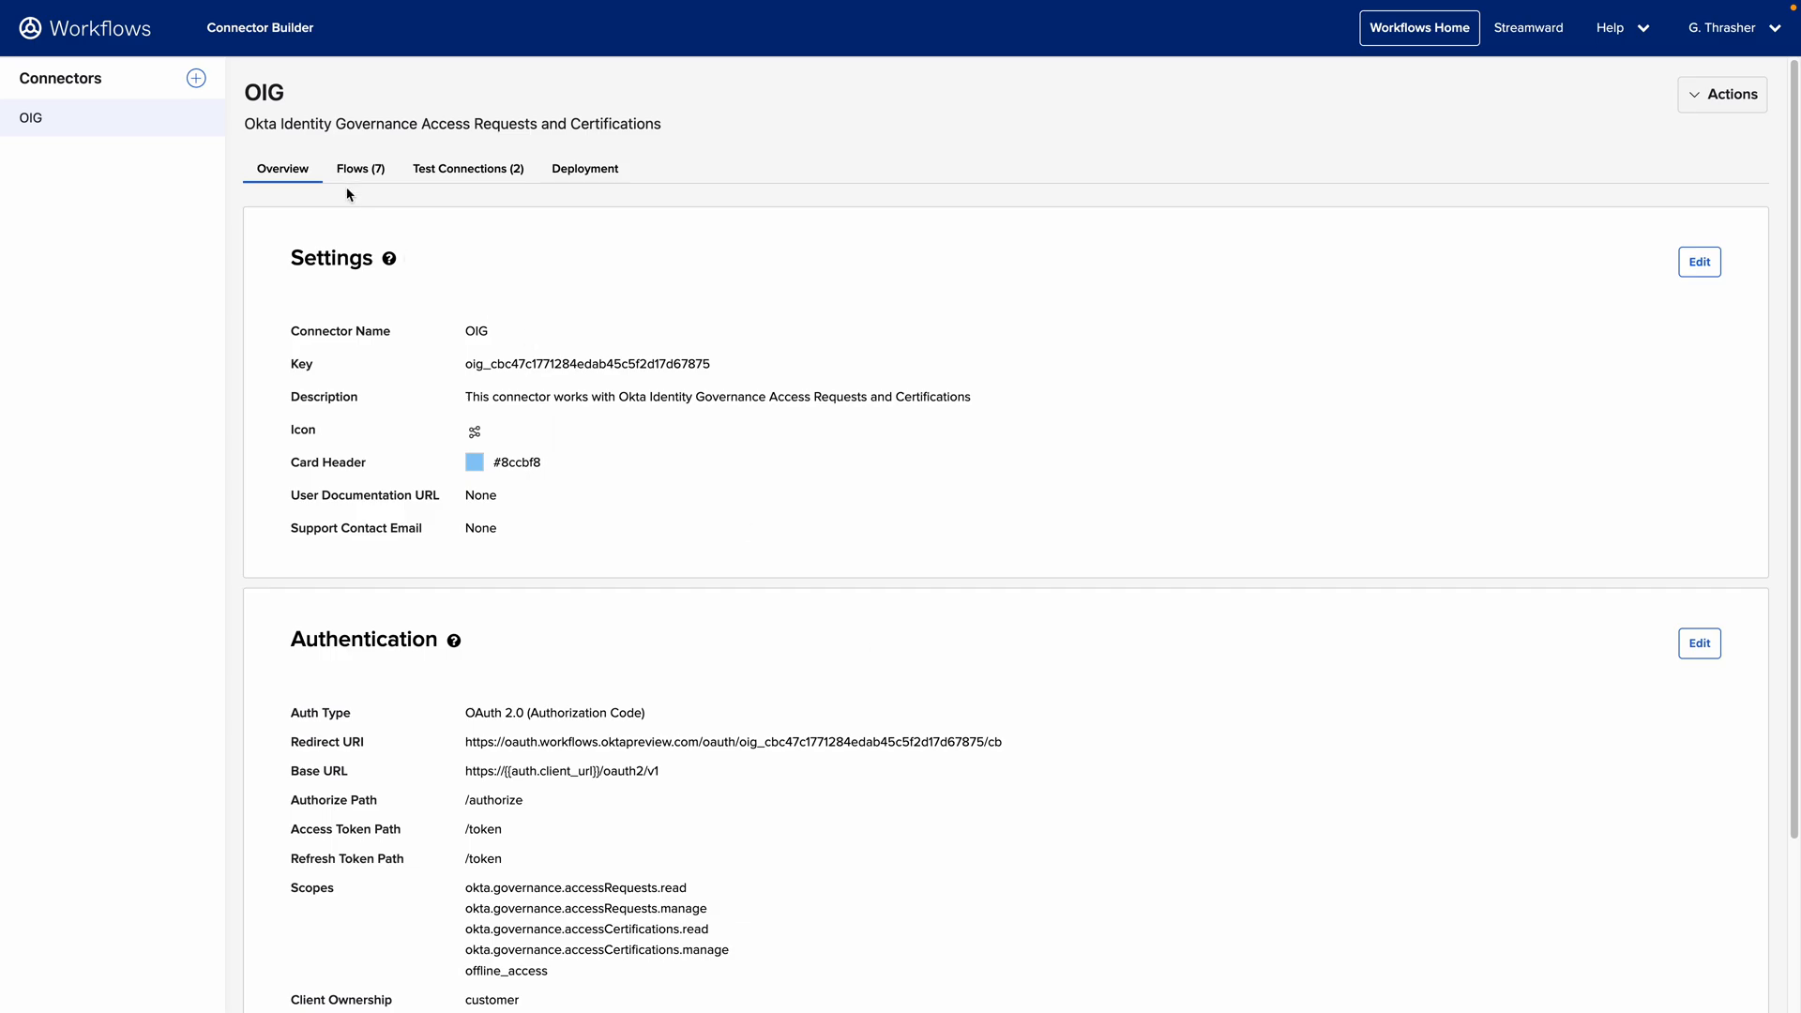
left_click(360, 169)
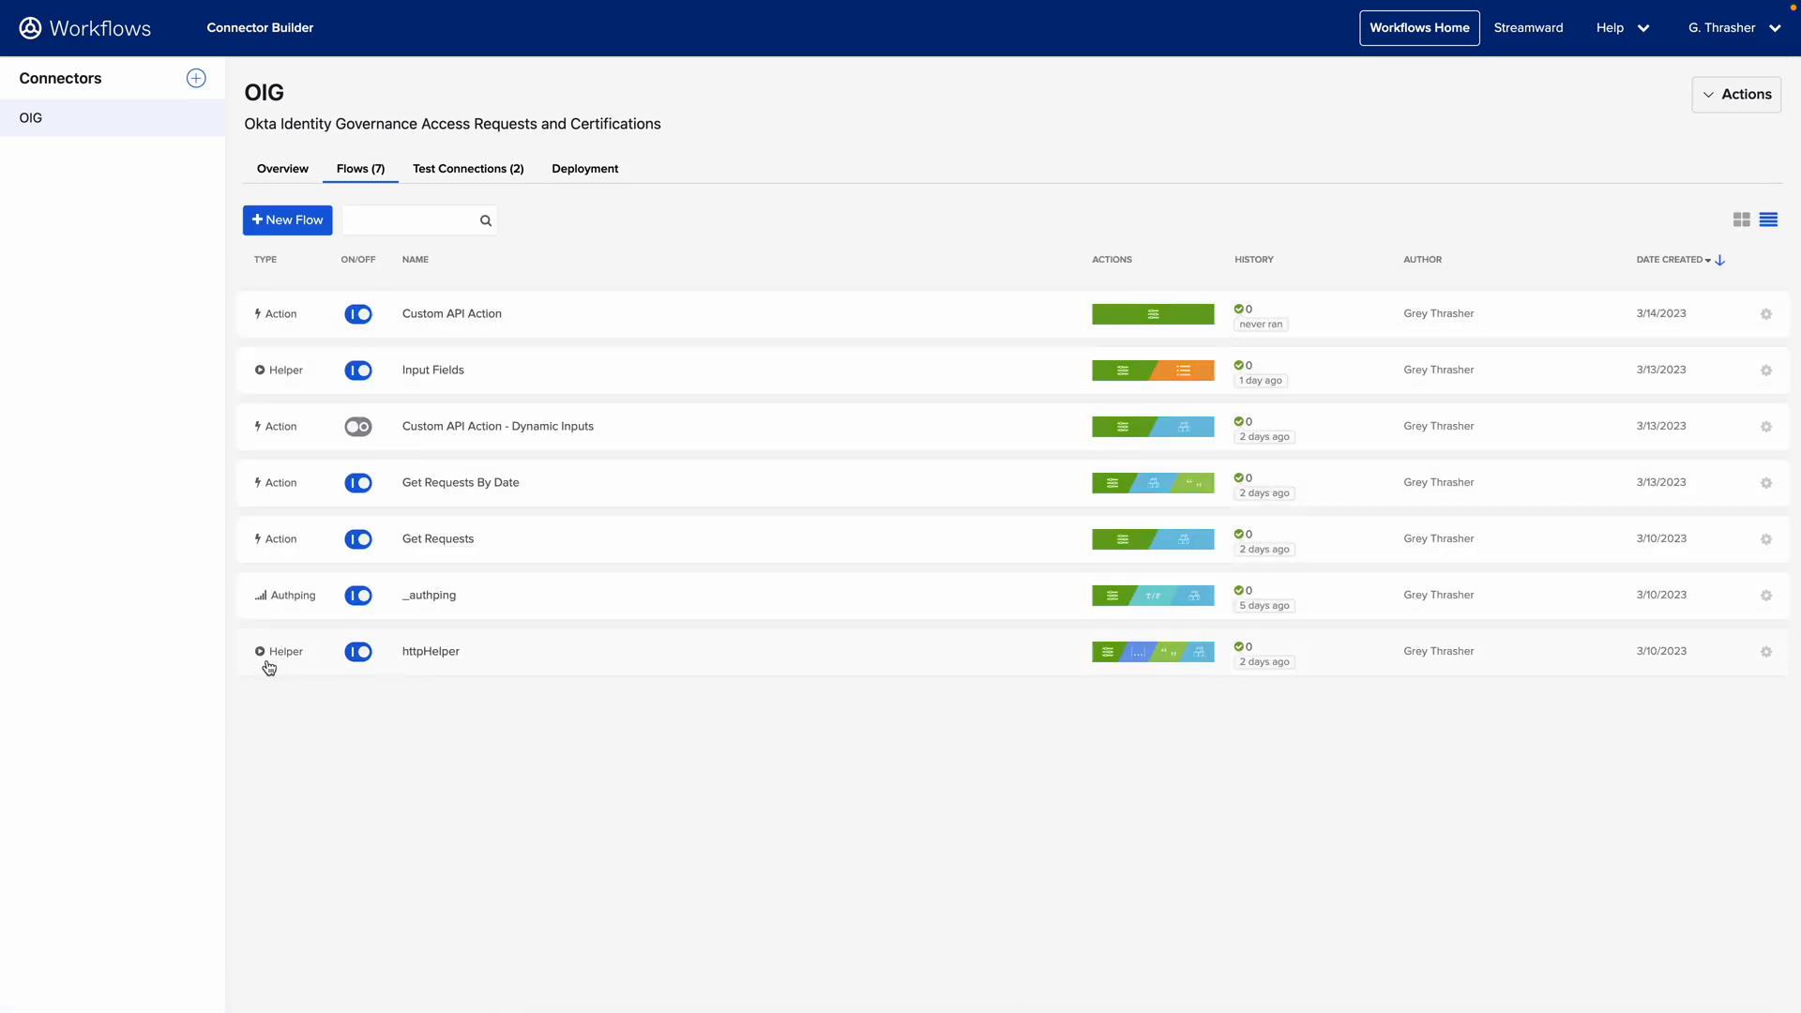
mouse_move(469, 658)
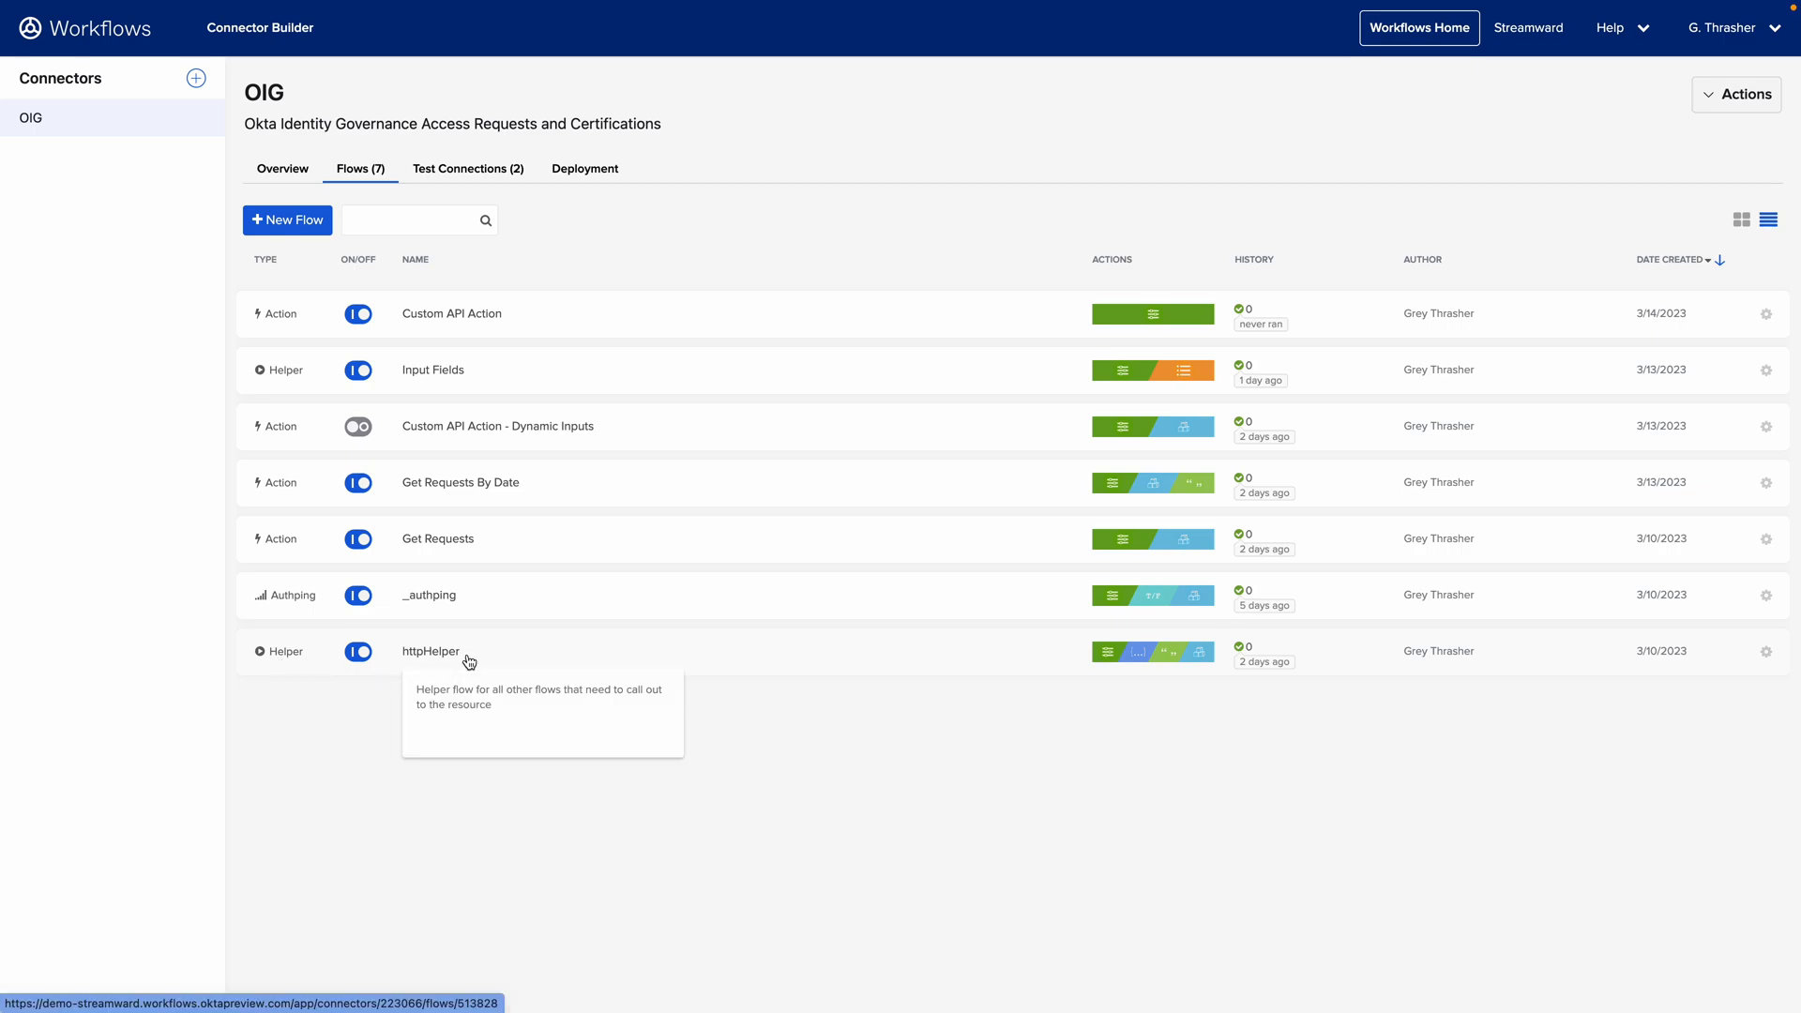
left_click(430, 651)
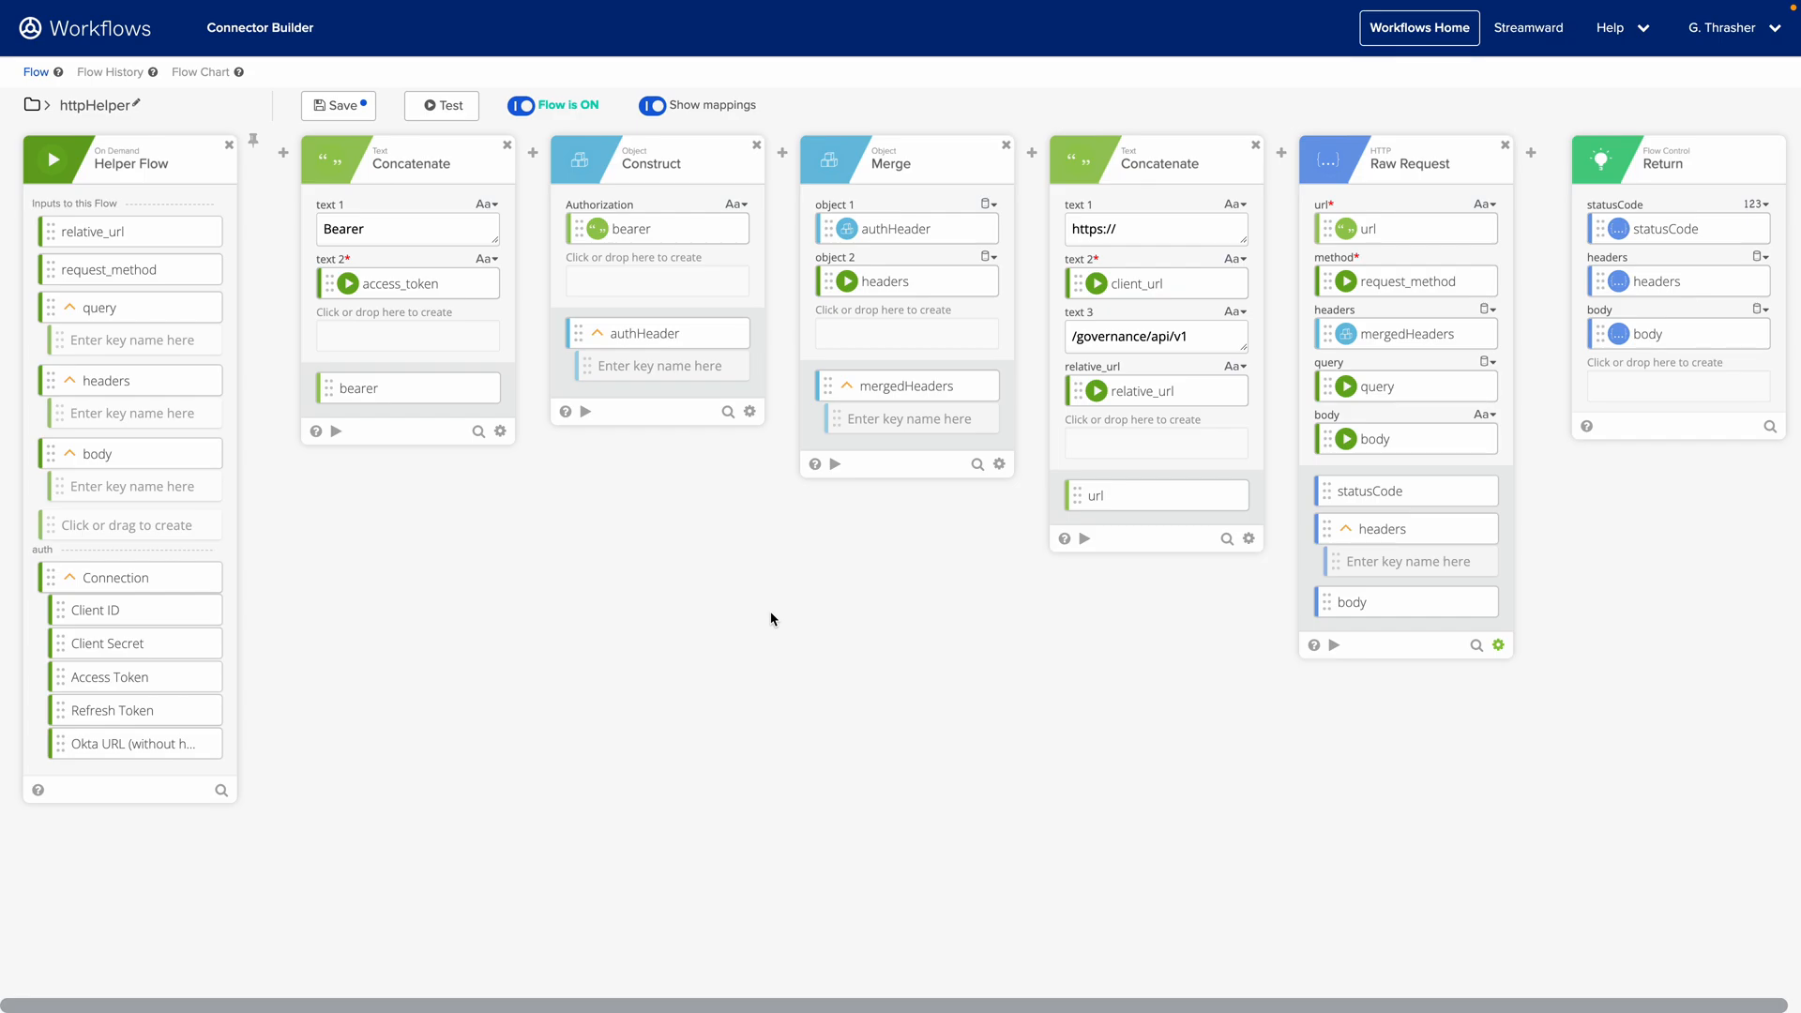
left_click_drag(656, 334, 908, 229)
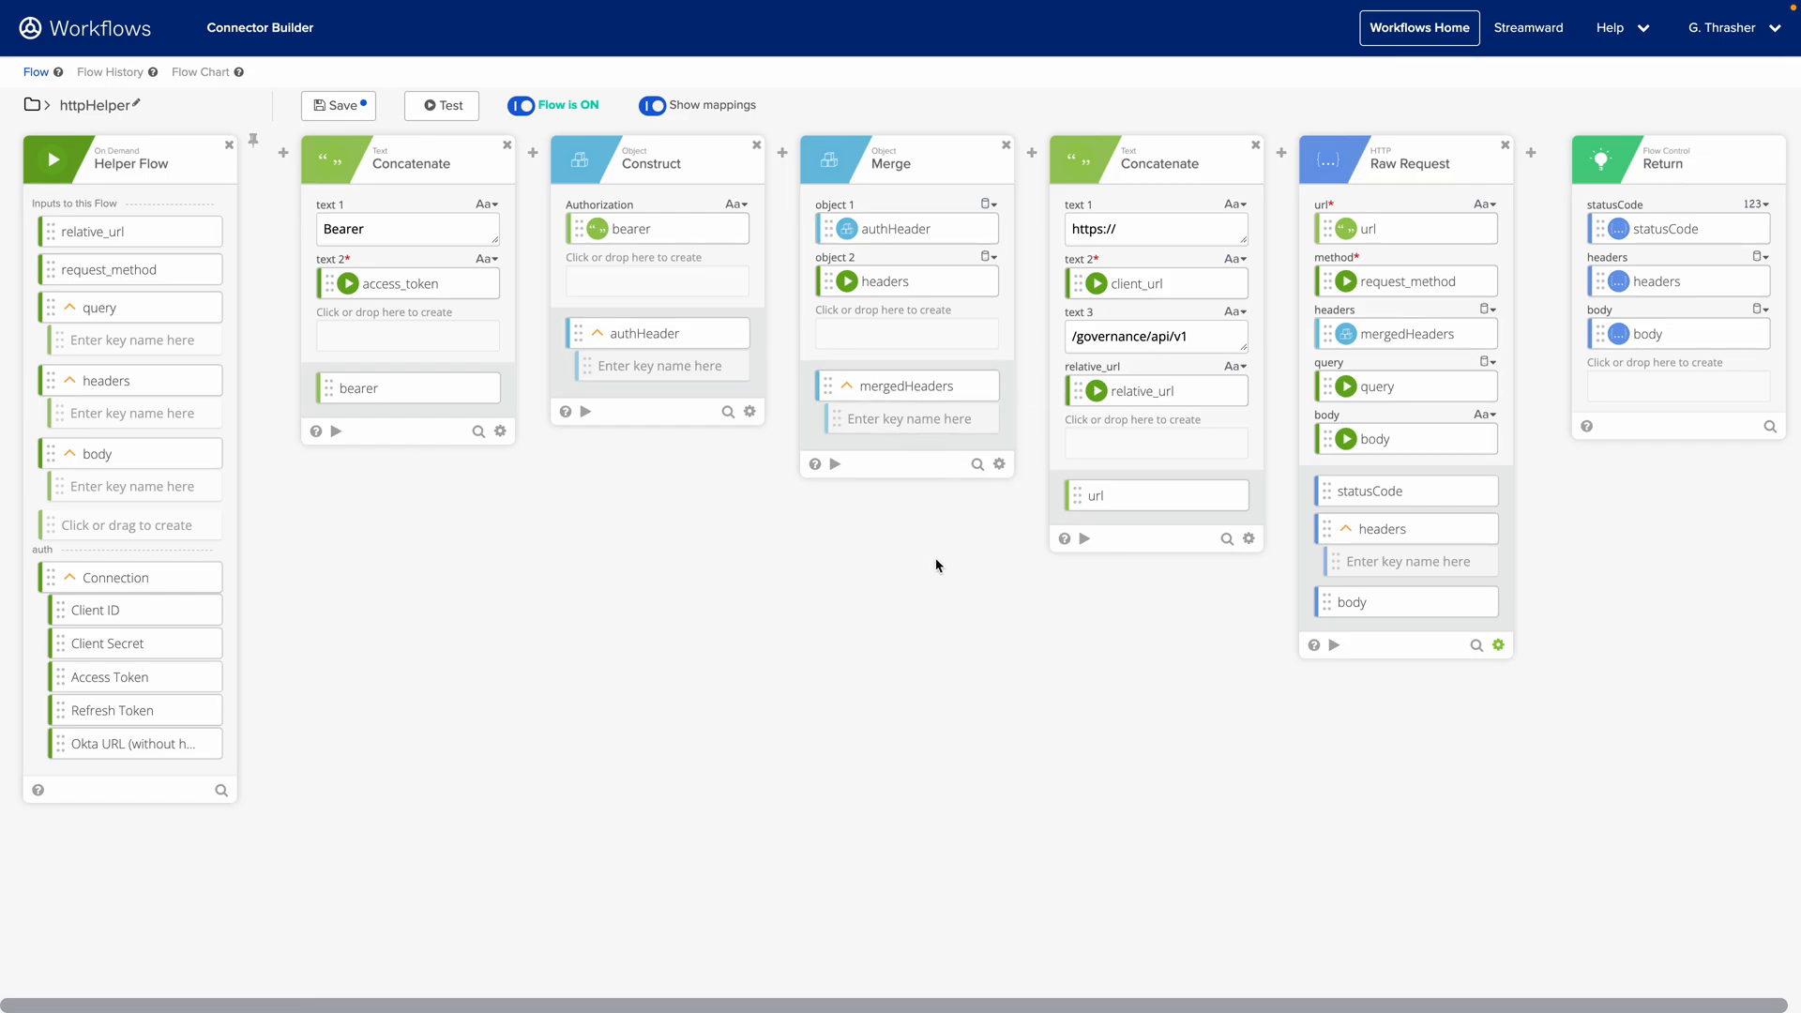
left_click_drag(129, 230, 1149, 390)
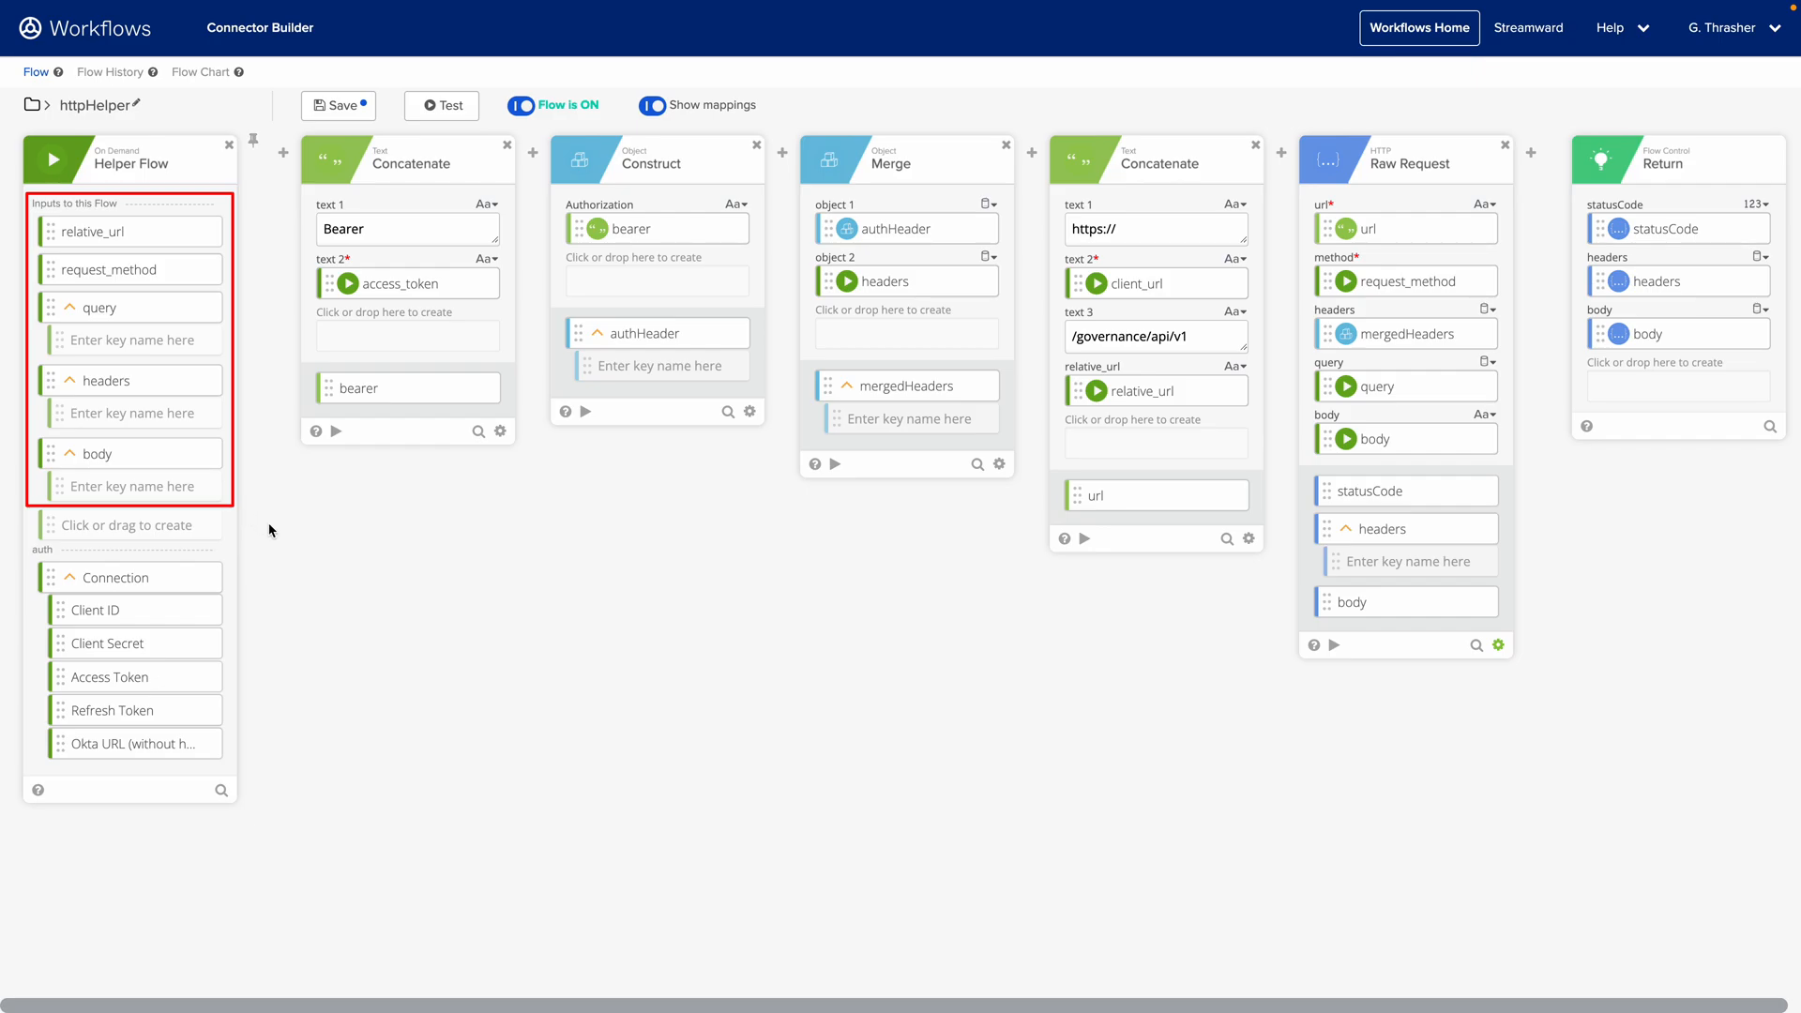
mouse_move(247, 300)
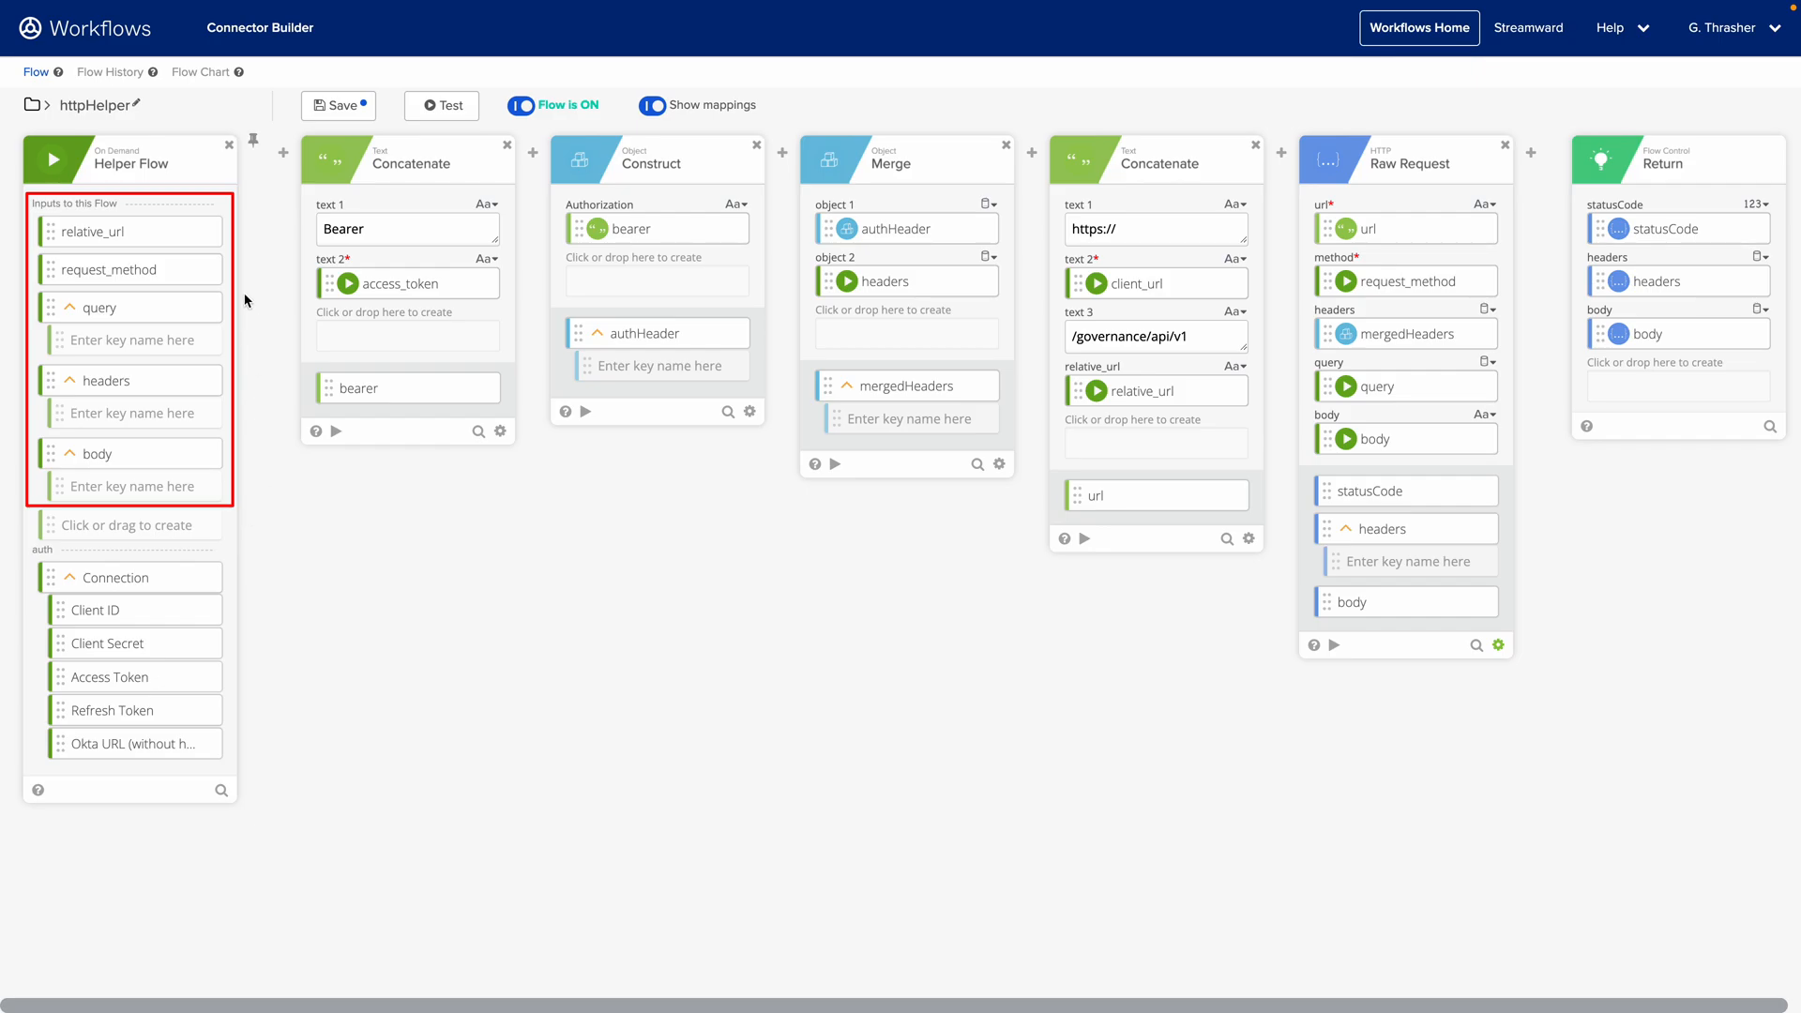
mouse_move(941, 680)
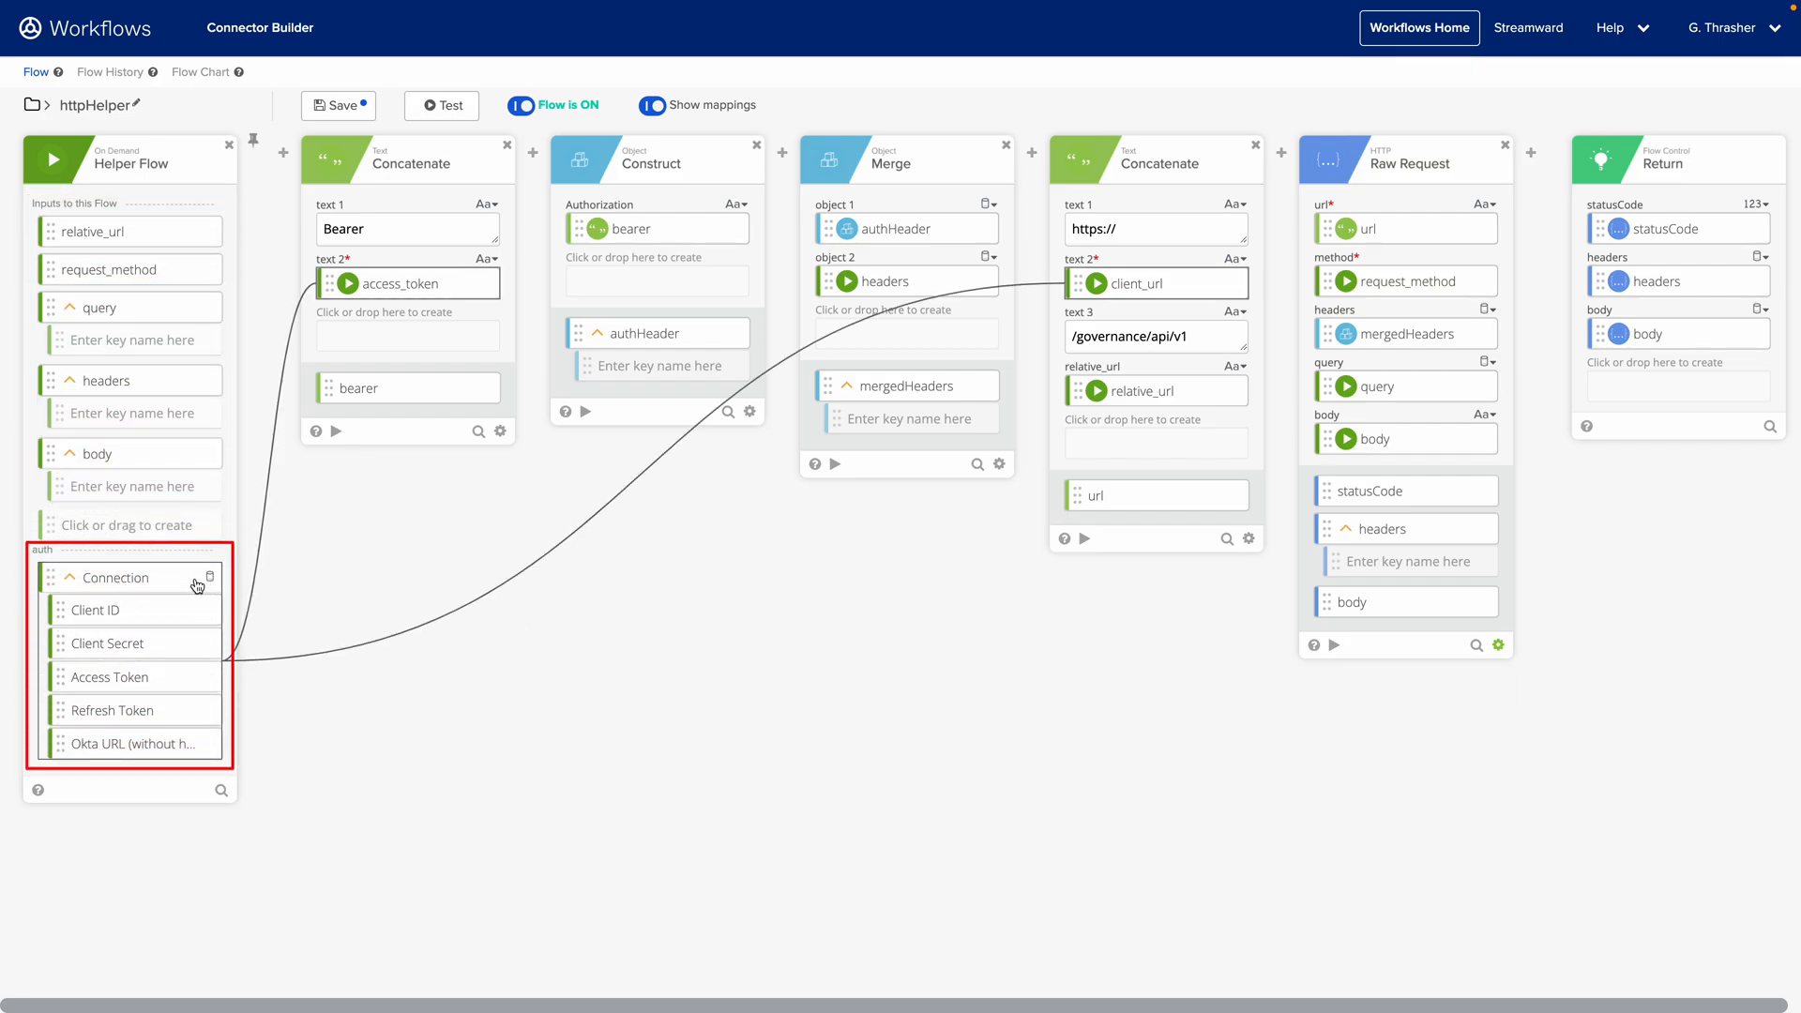
mouse_move(139, 682)
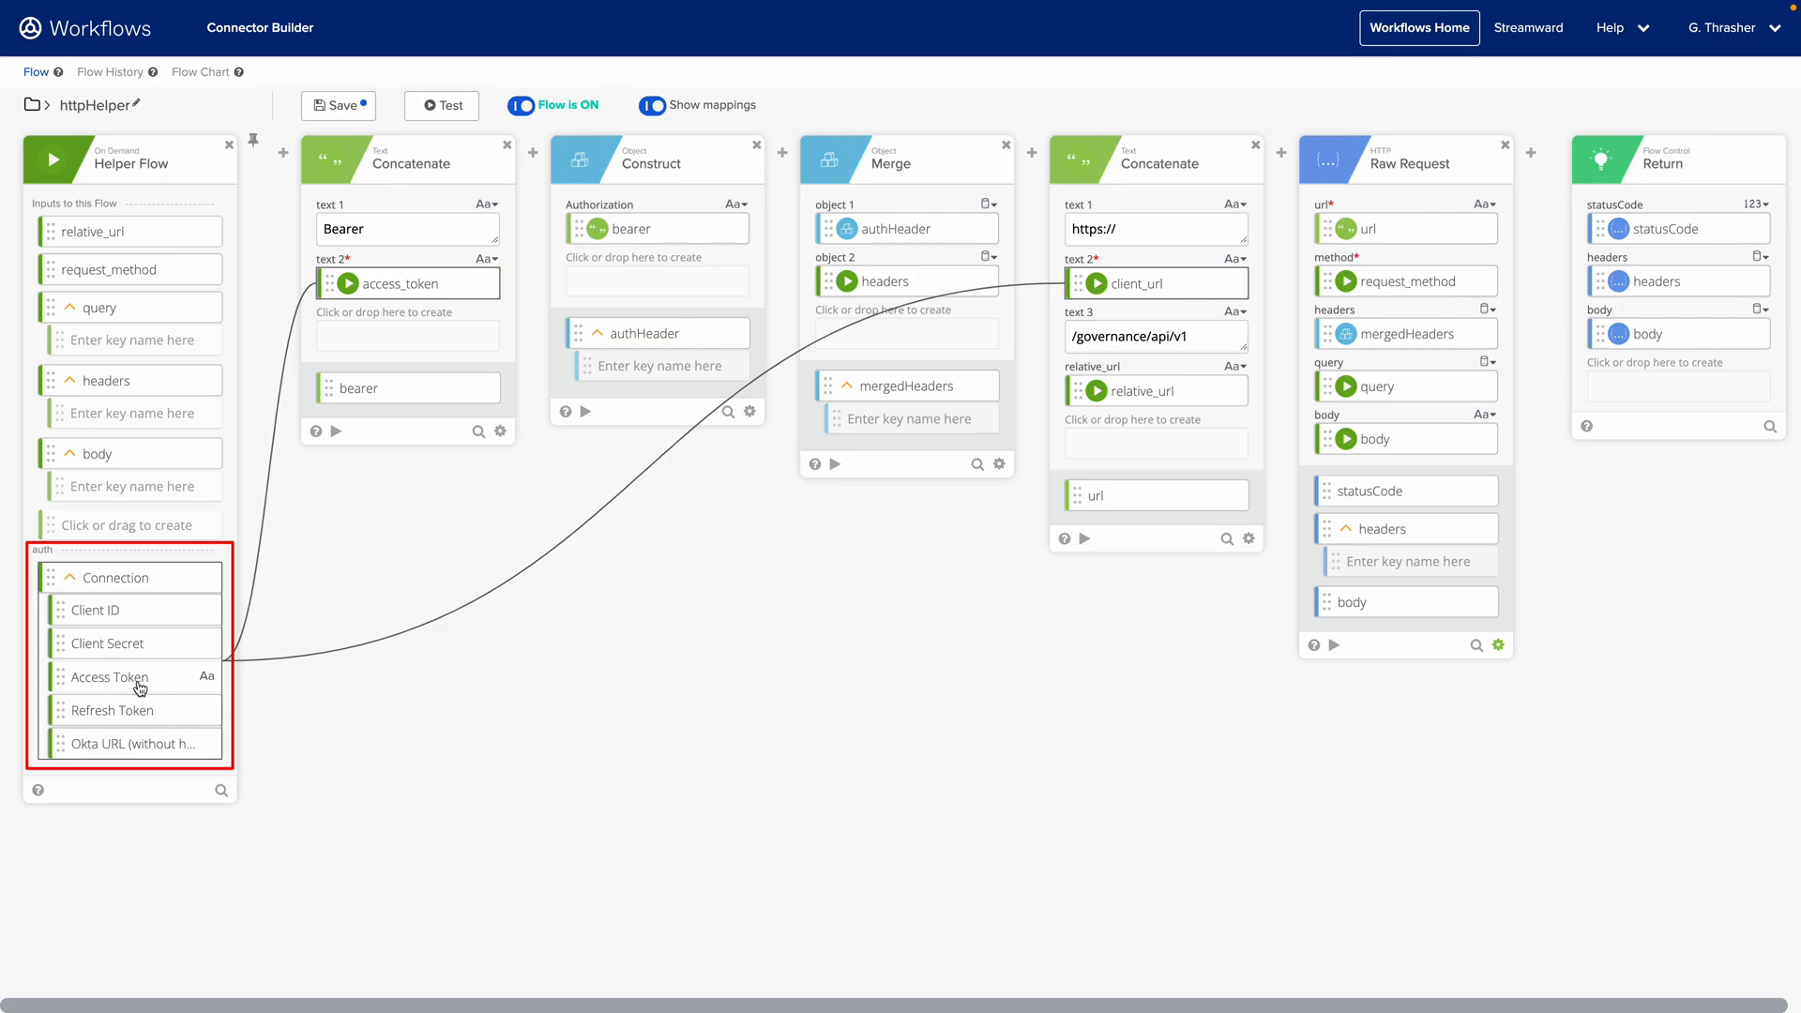
mouse_move(137, 687)
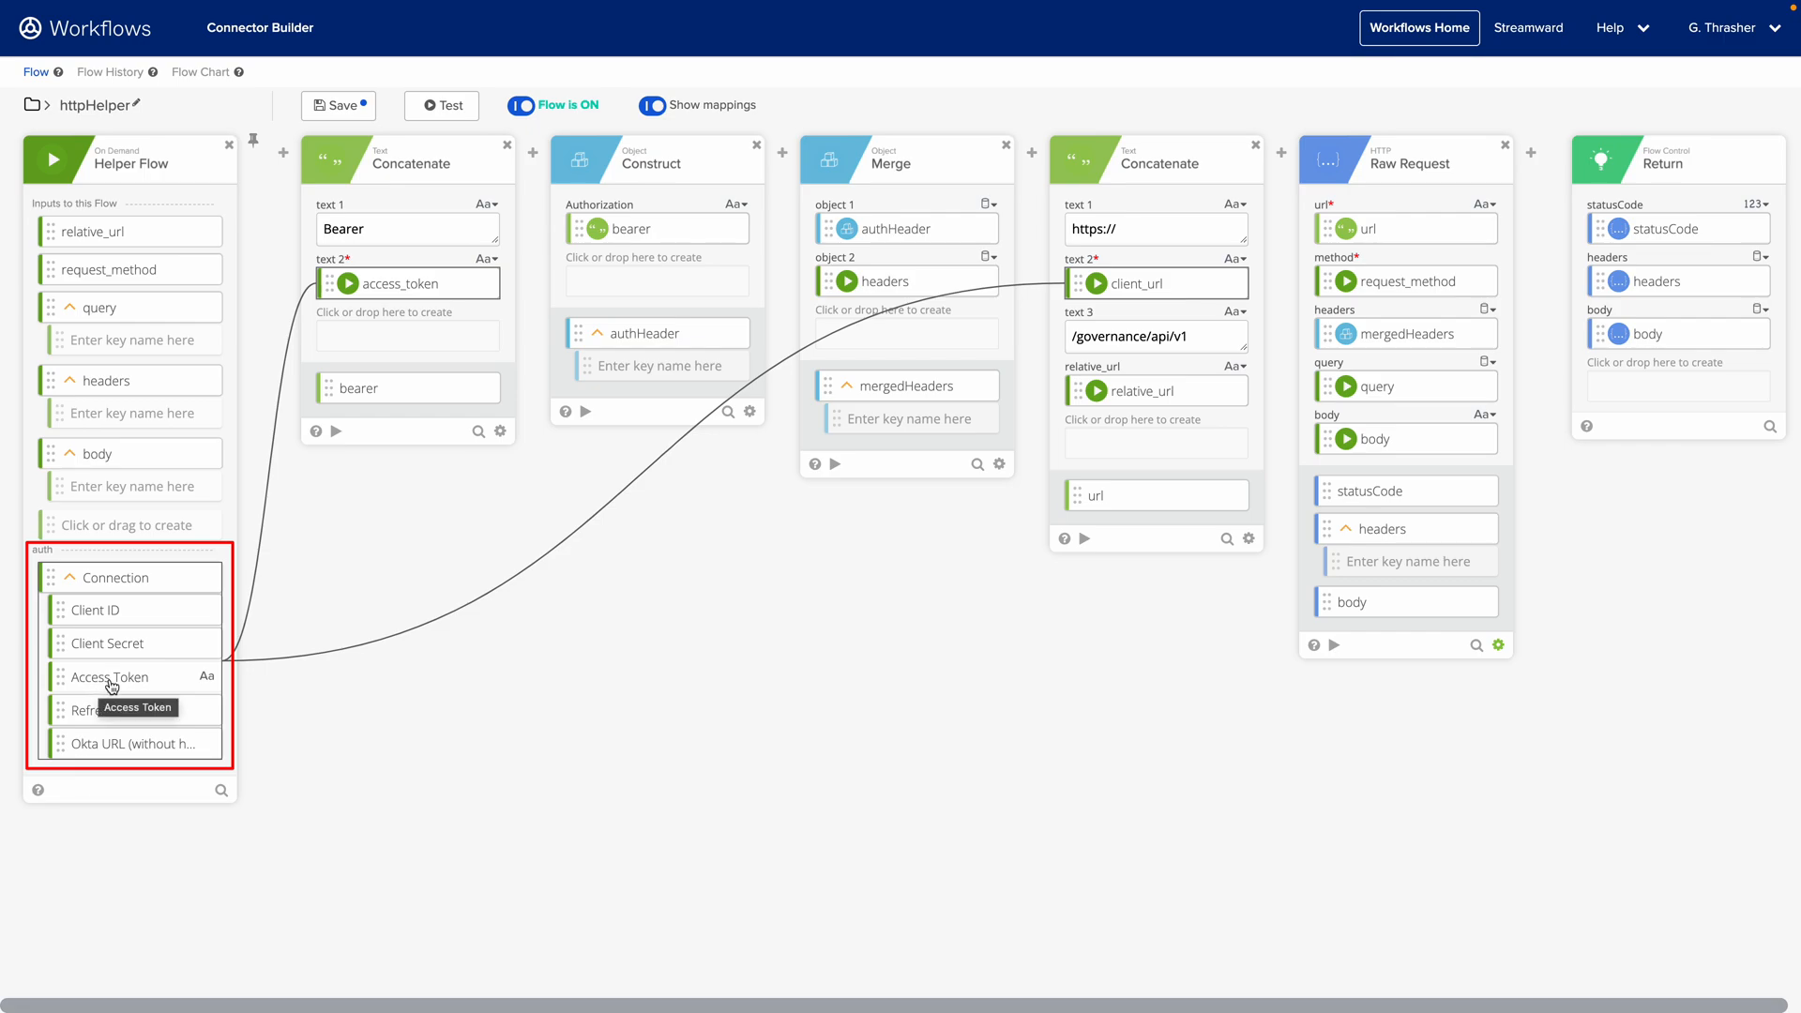
mouse_move(107, 669)
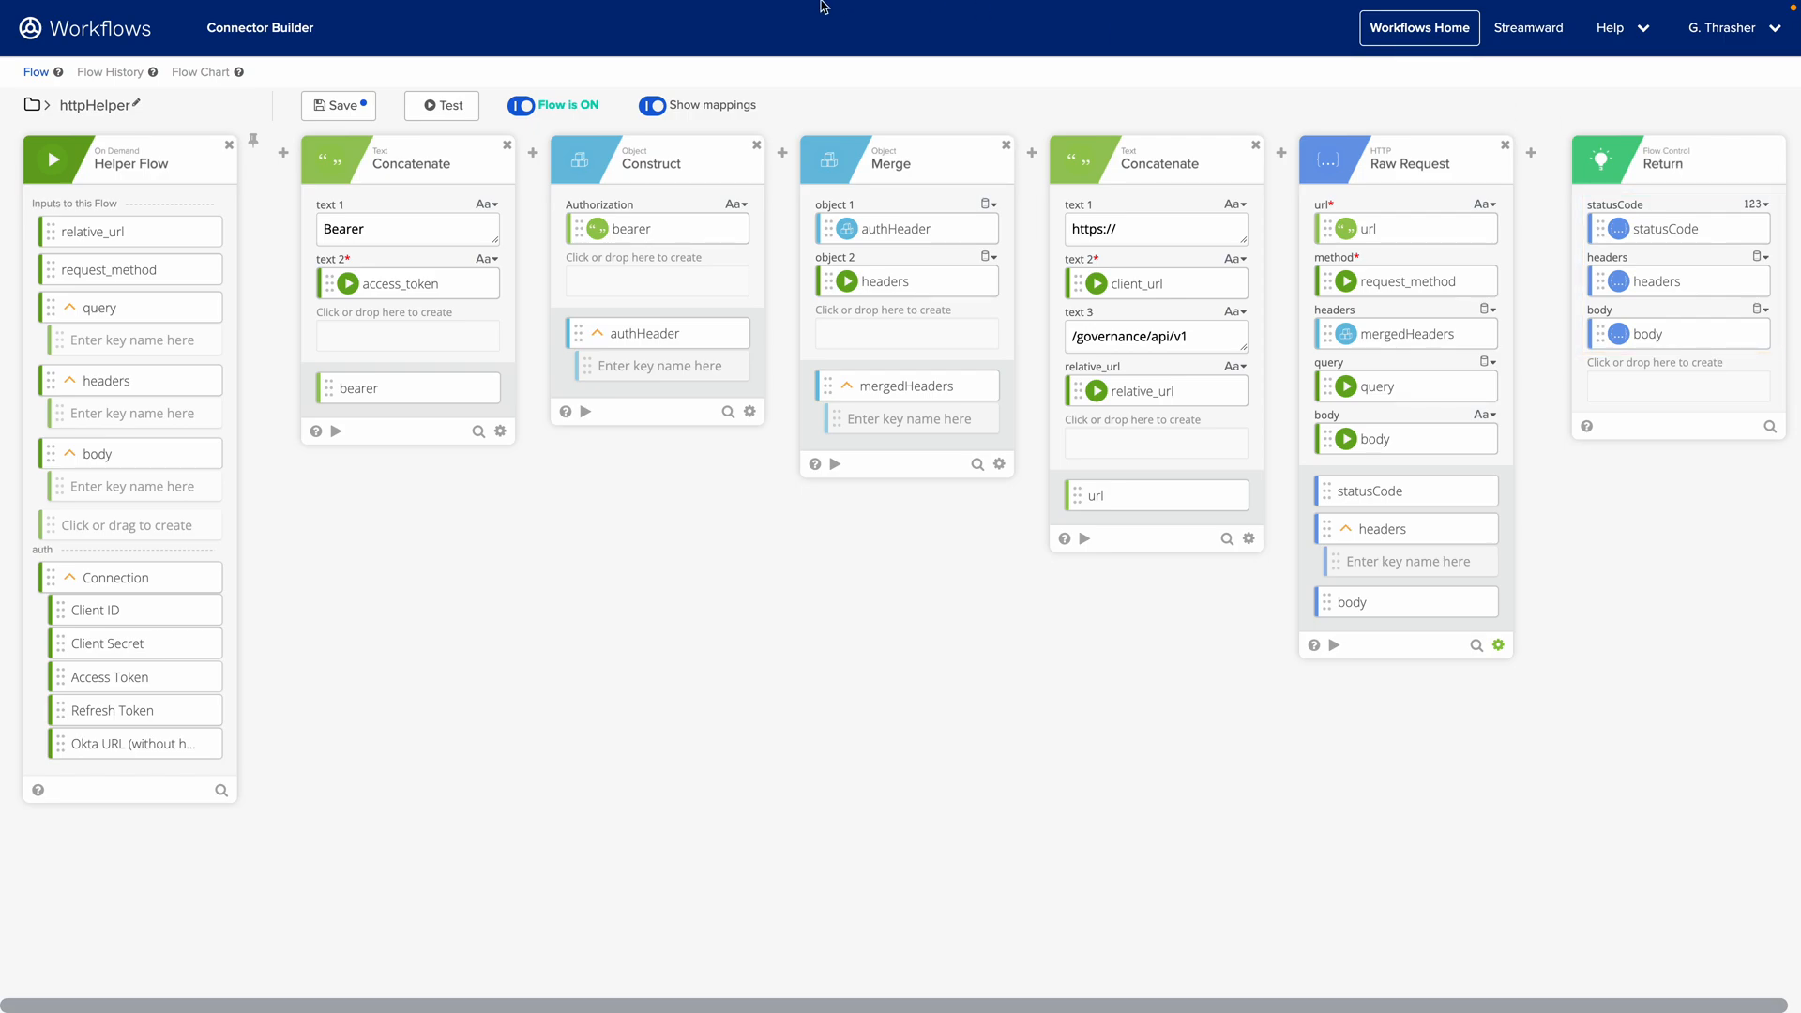
mouse_move(439, 77)
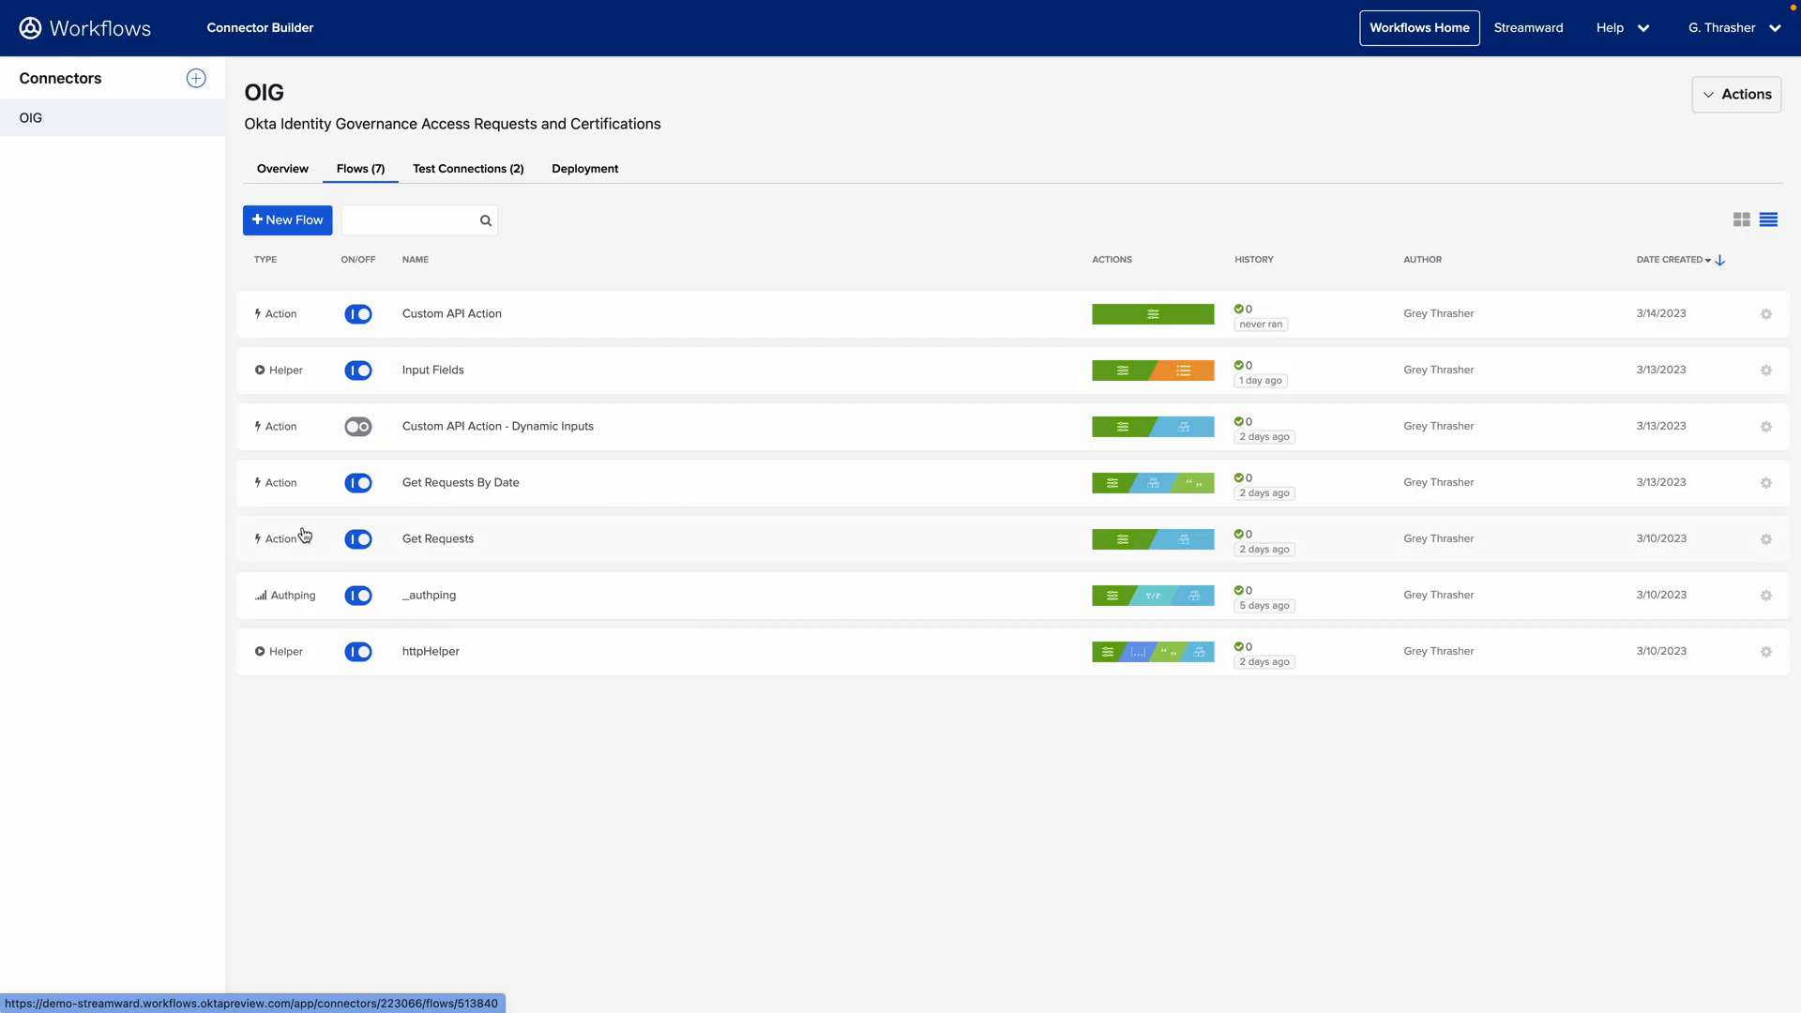
Step: Open the Get Requests action flow from the Flows list
left_click(437, 538)
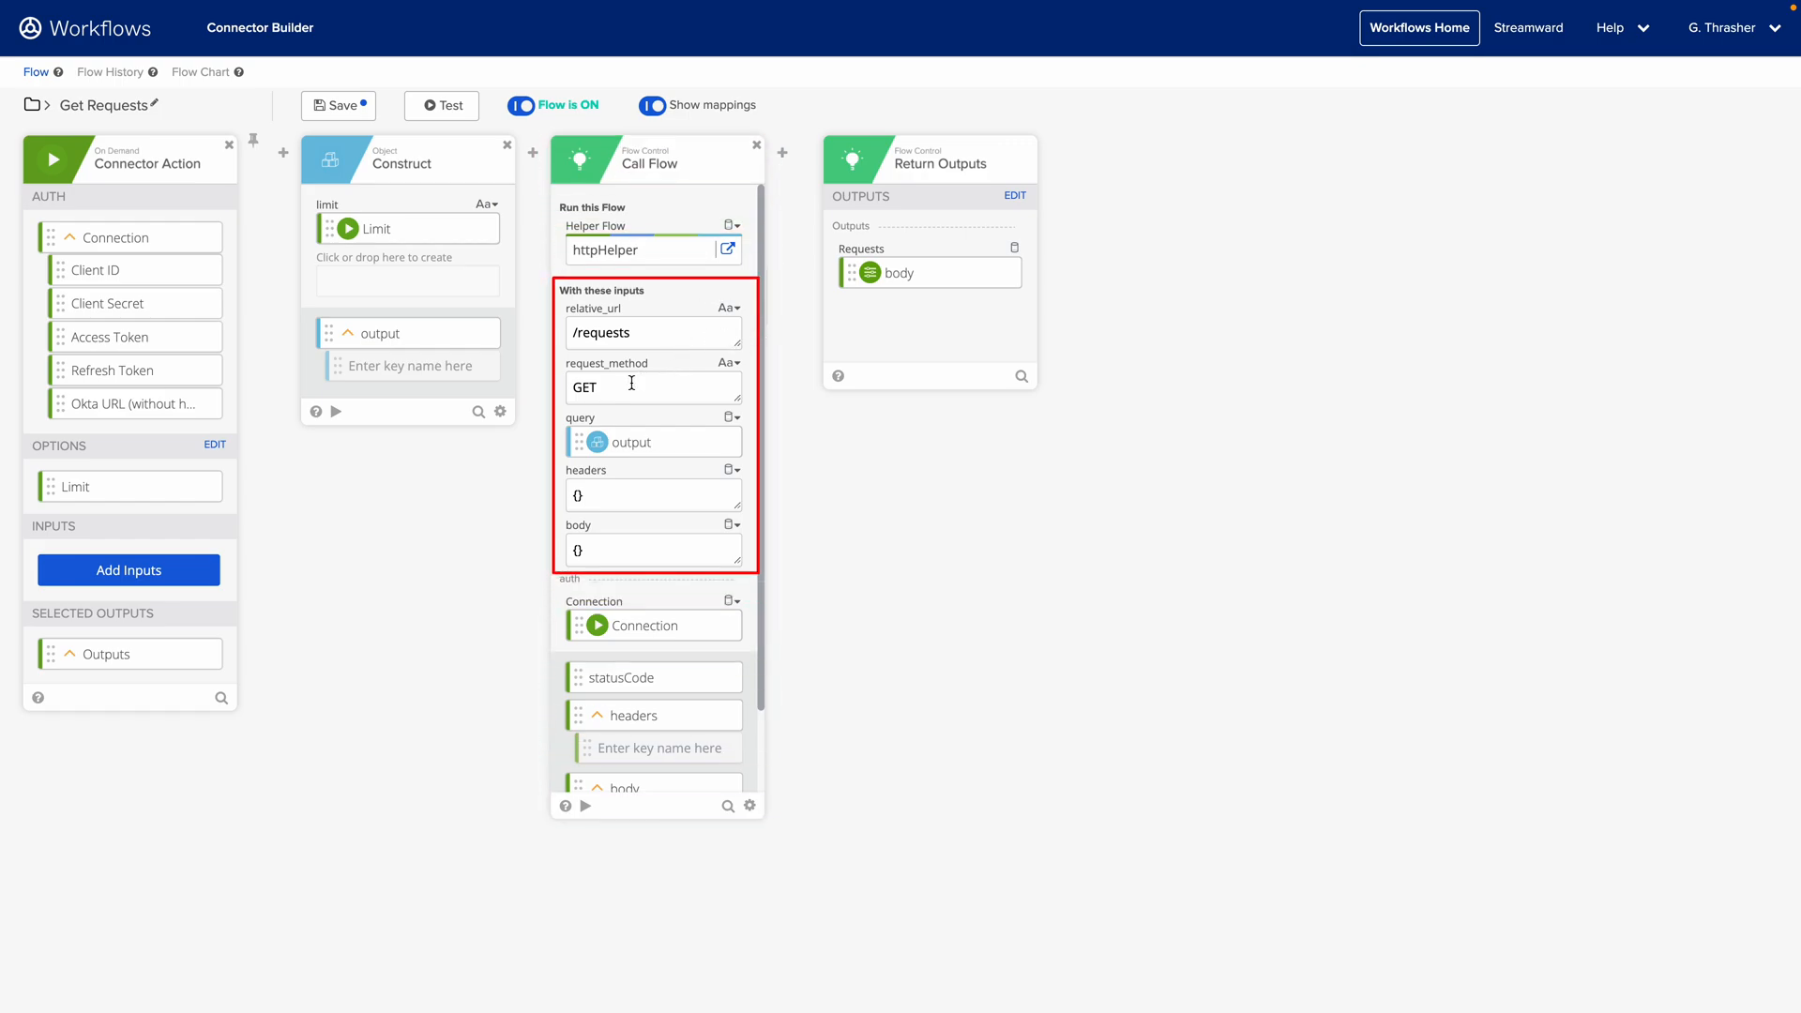
mouse_move(533, 435)
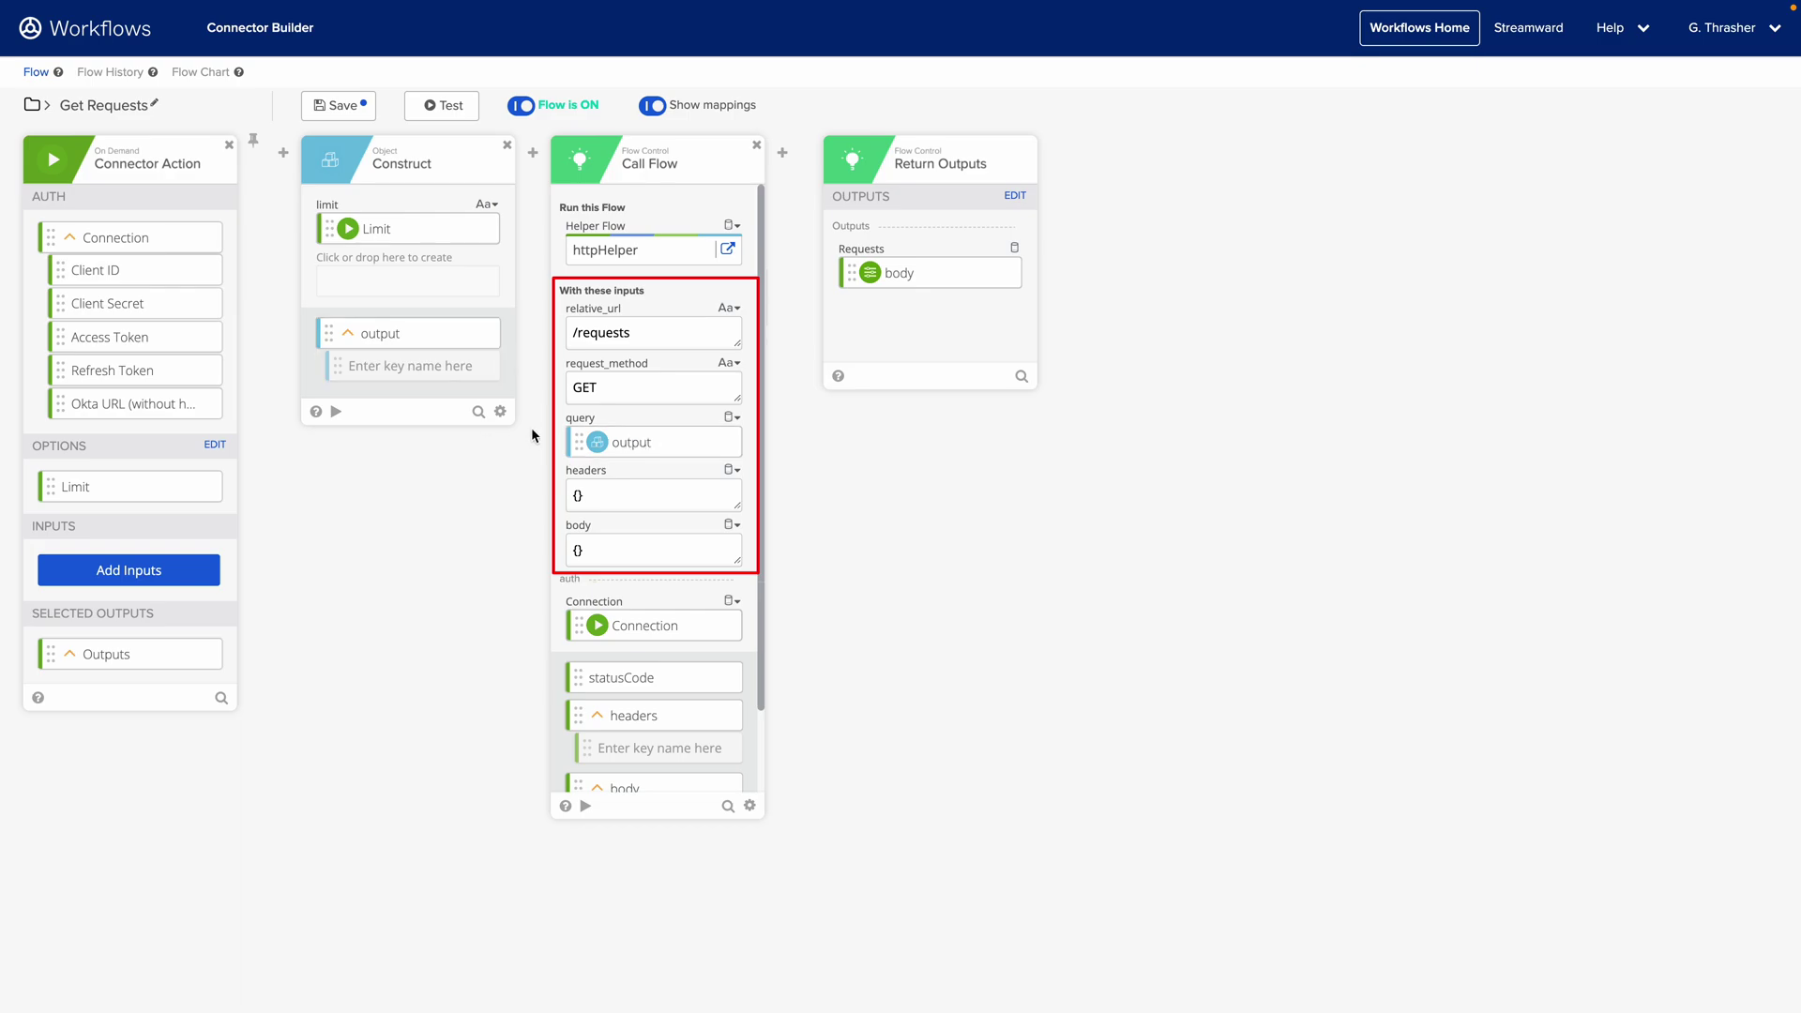
mouse_move(777, 619)
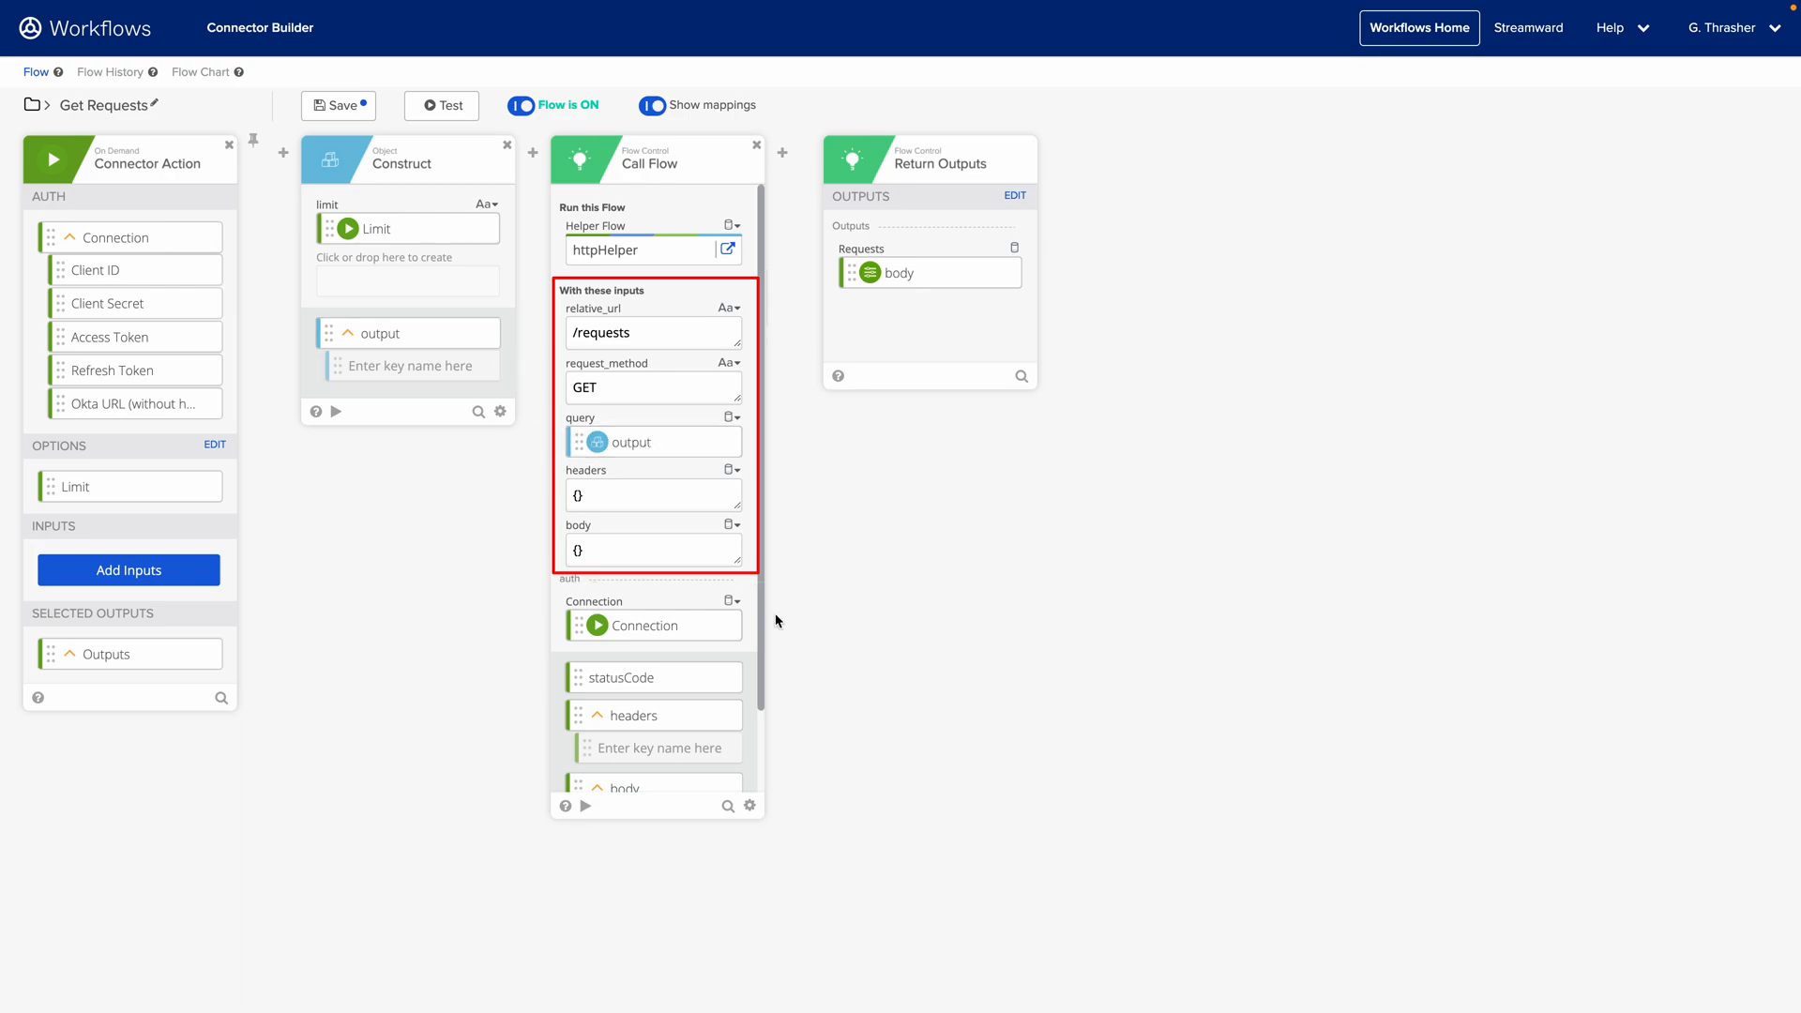